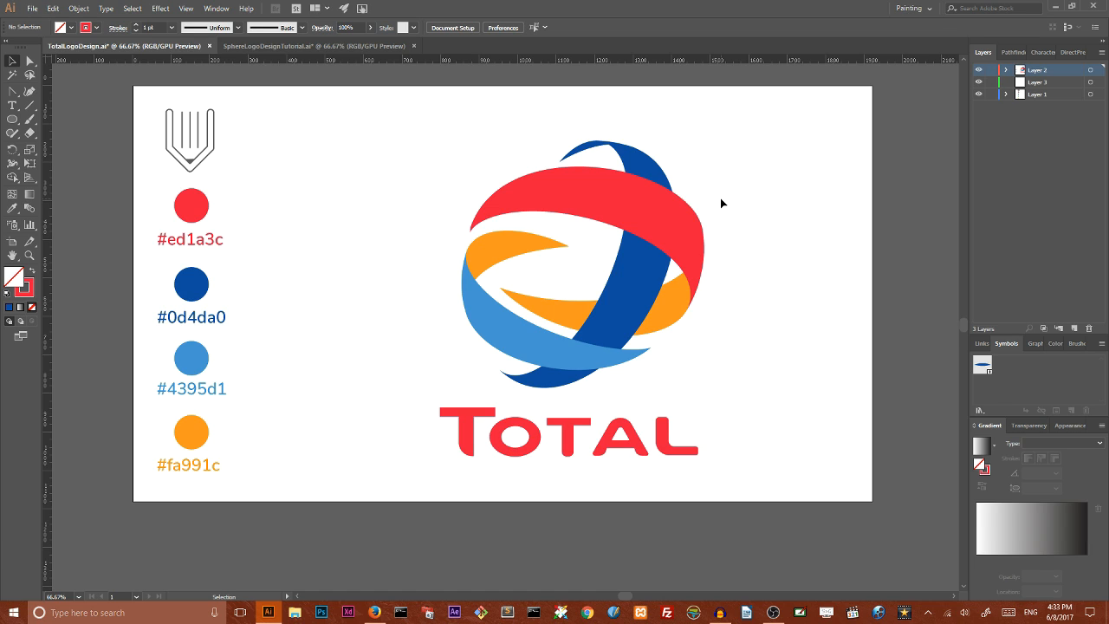
mouse_move(703, 201)
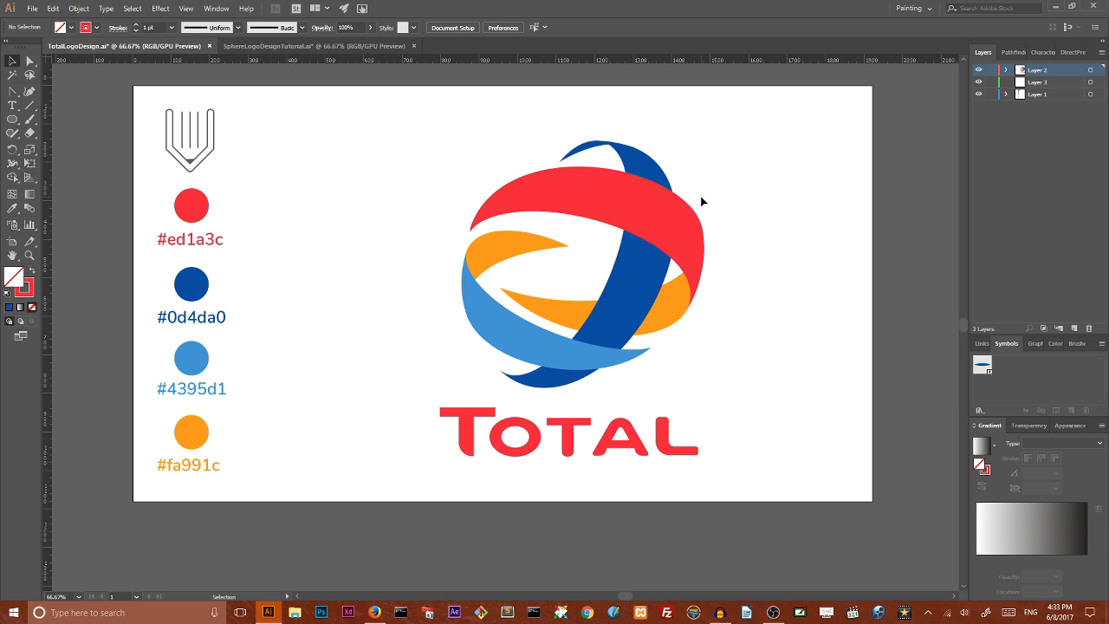
Create a new document from the Web Large 1920x1080 preset
click(33, 7)
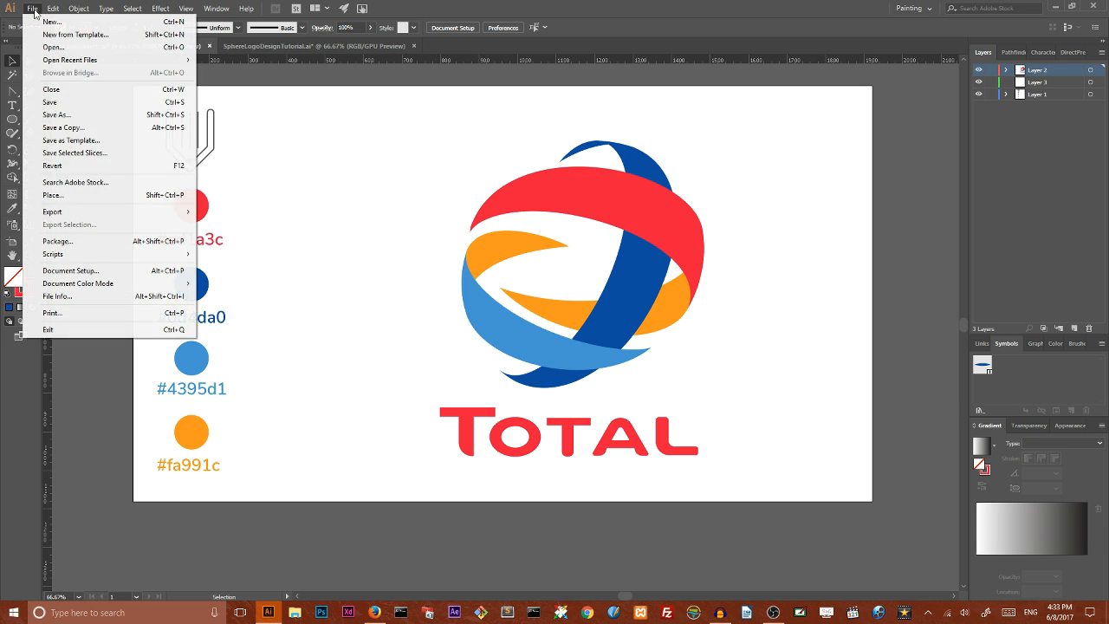
click(52, 21)
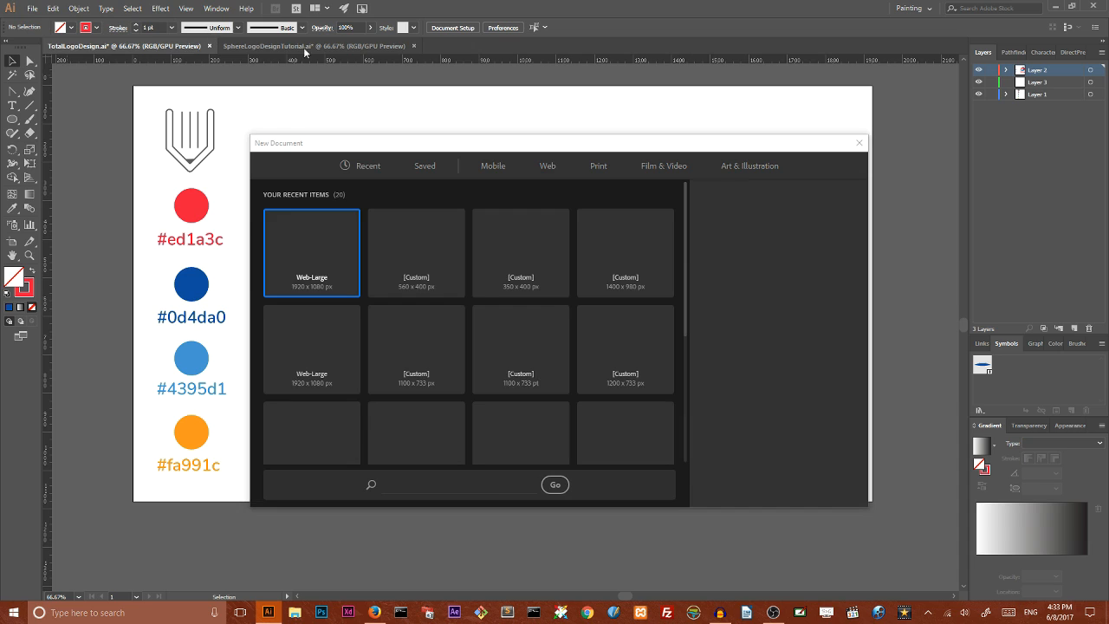
click(312, 253)
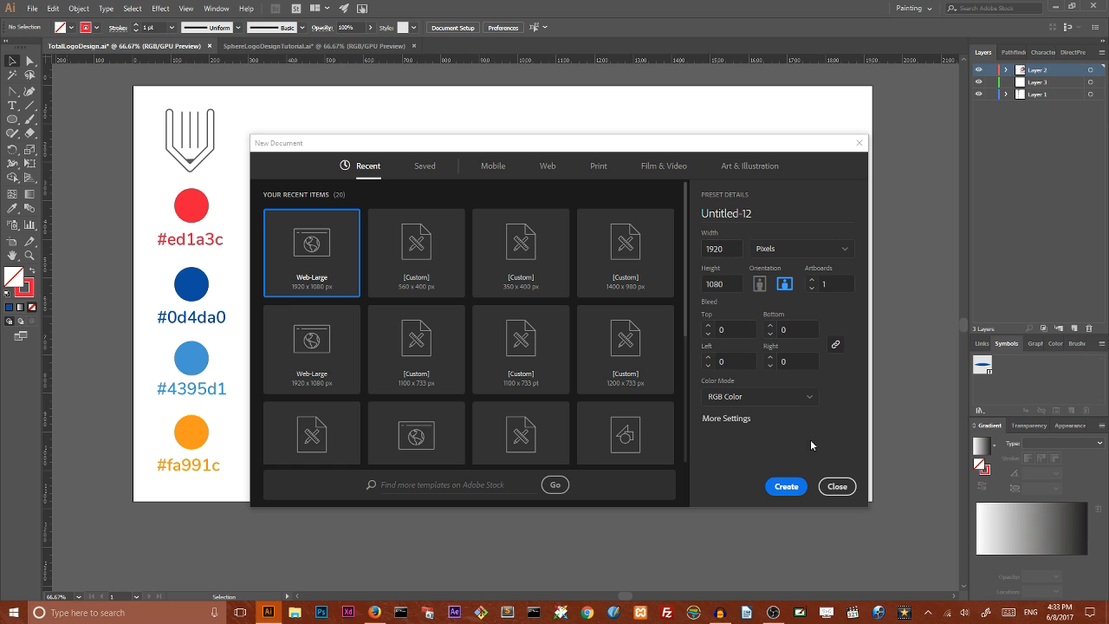
click(785, 486)
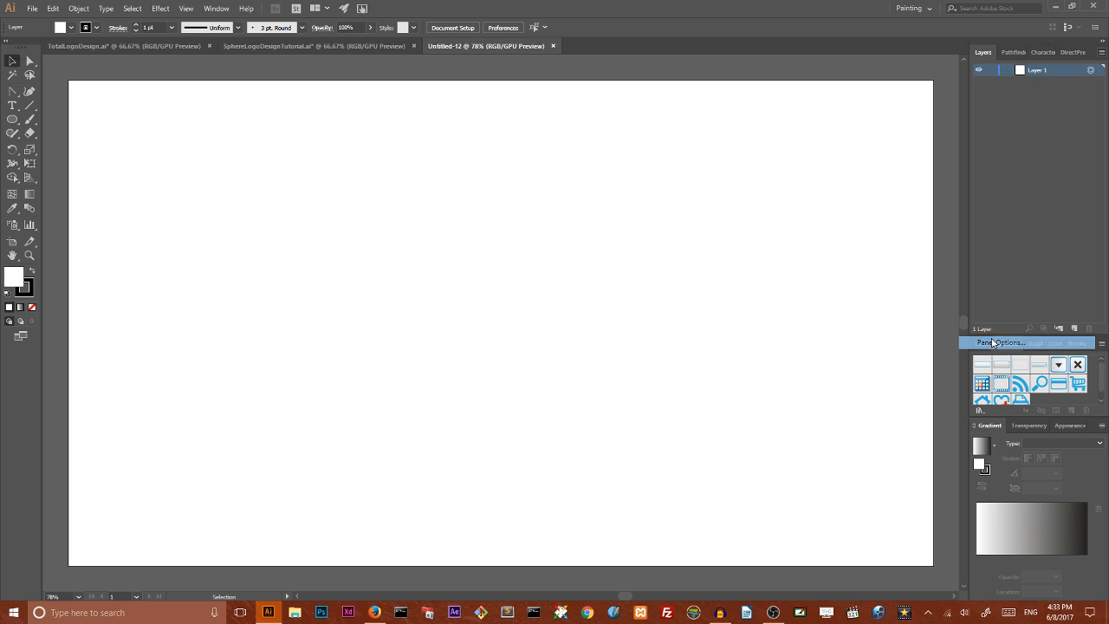
Set the Layers panel row size to Other with a larger value
click(1003, 343)
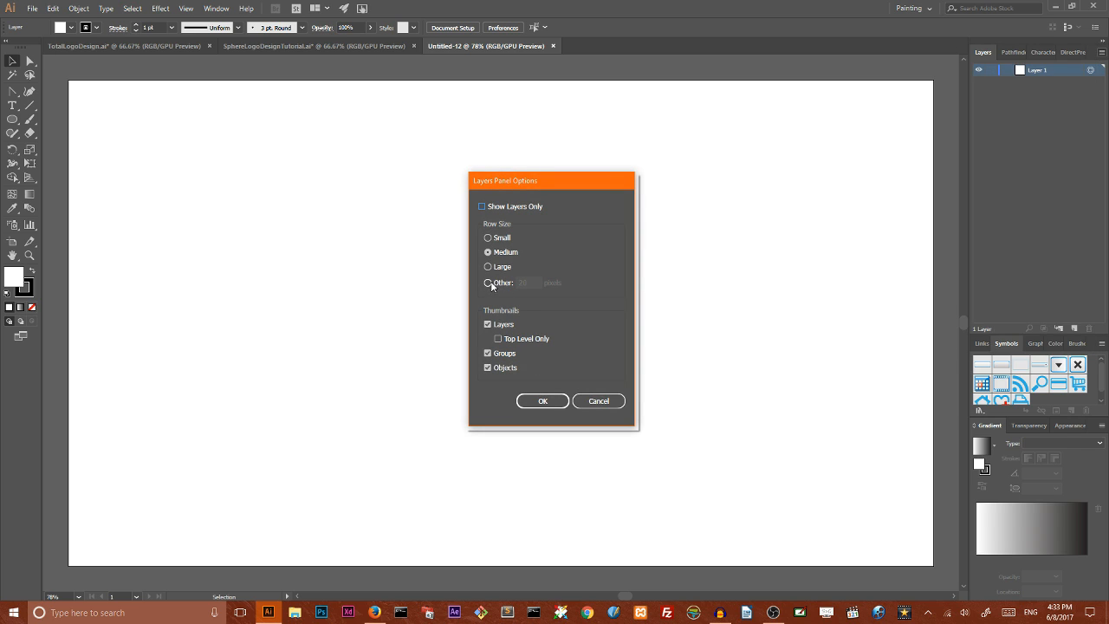
click(488, 282)
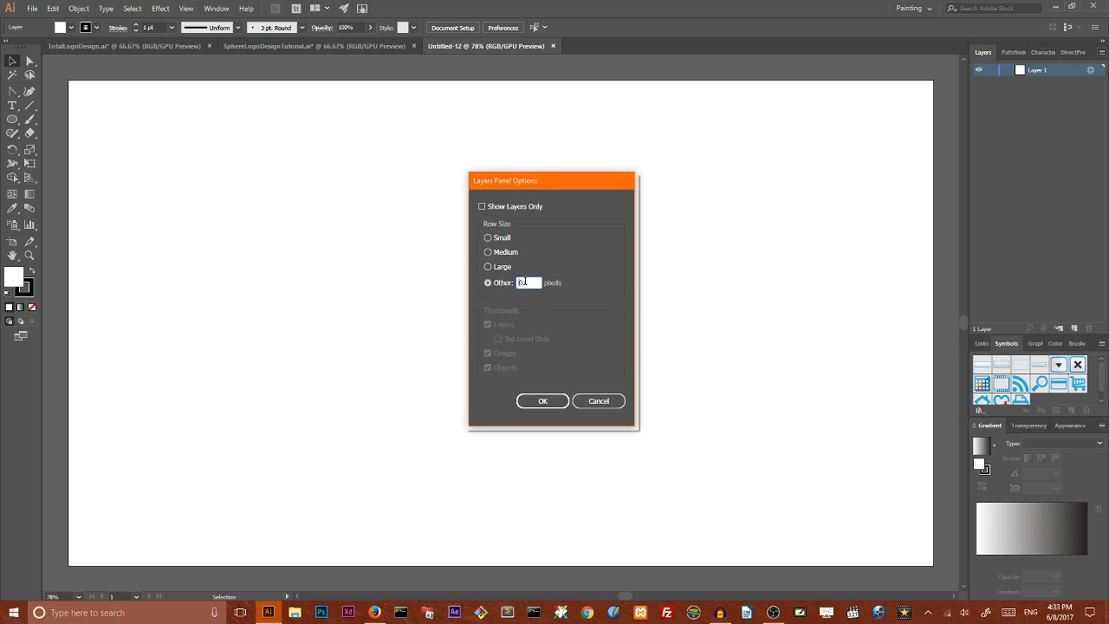
click(542, 401)
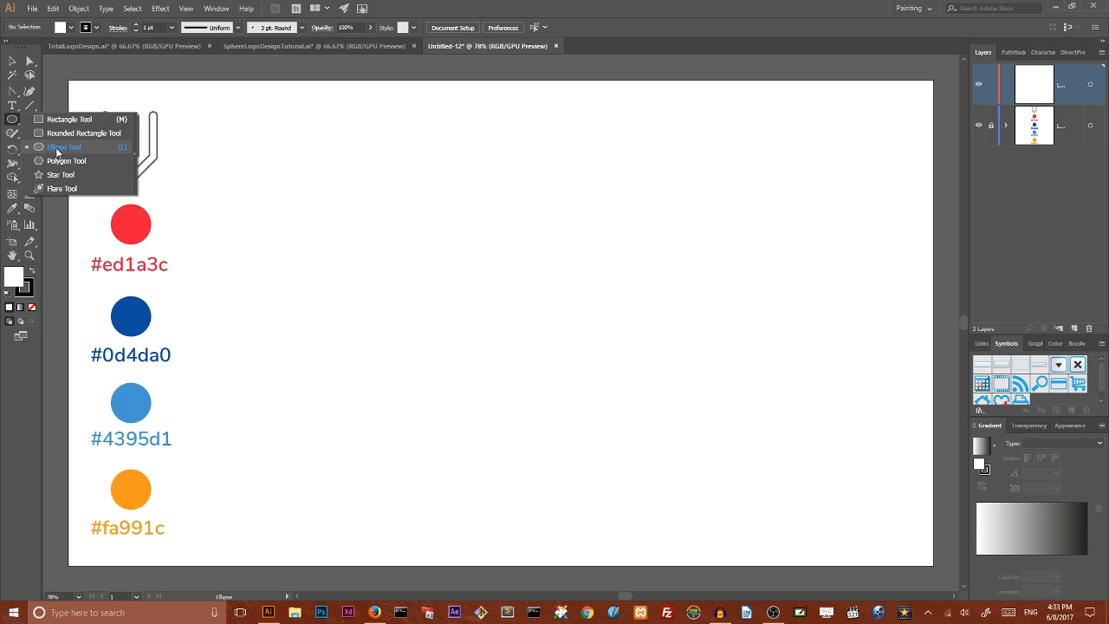
Draw a 1250 by 200 px ellipse on the artboard and fill it with the red swatch colour
drag(132, 224, 450, 224)
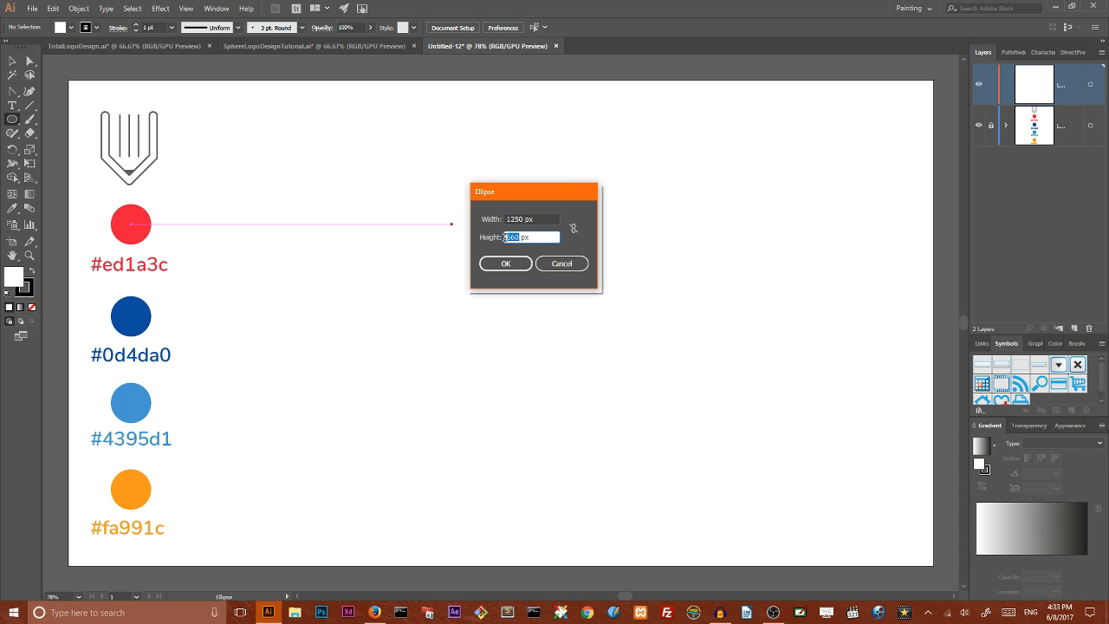
text(200)
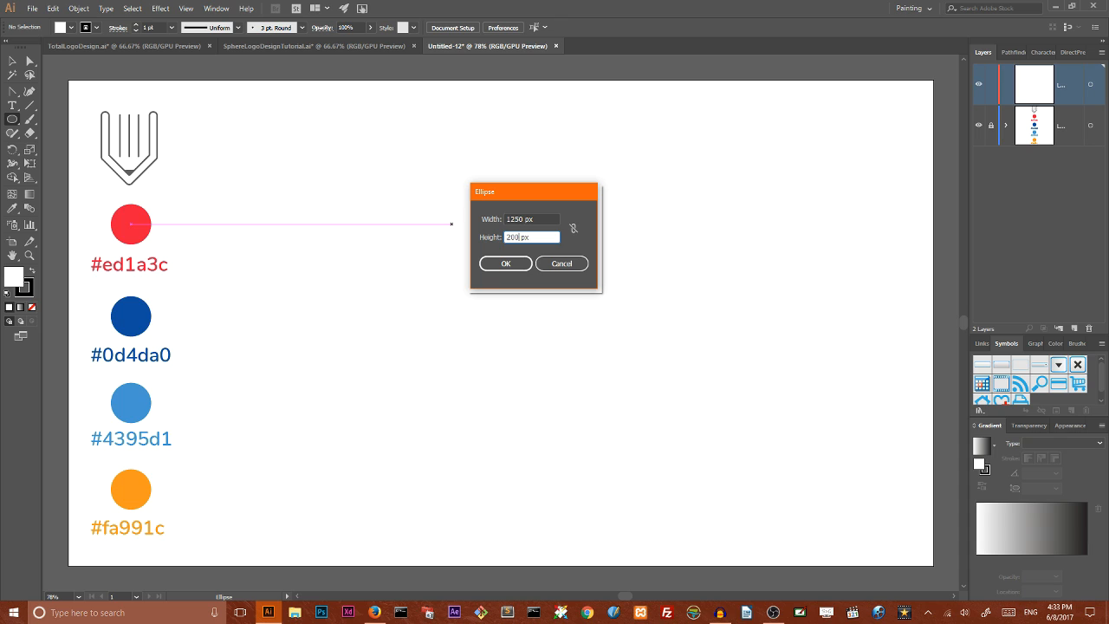
click(506, 264)
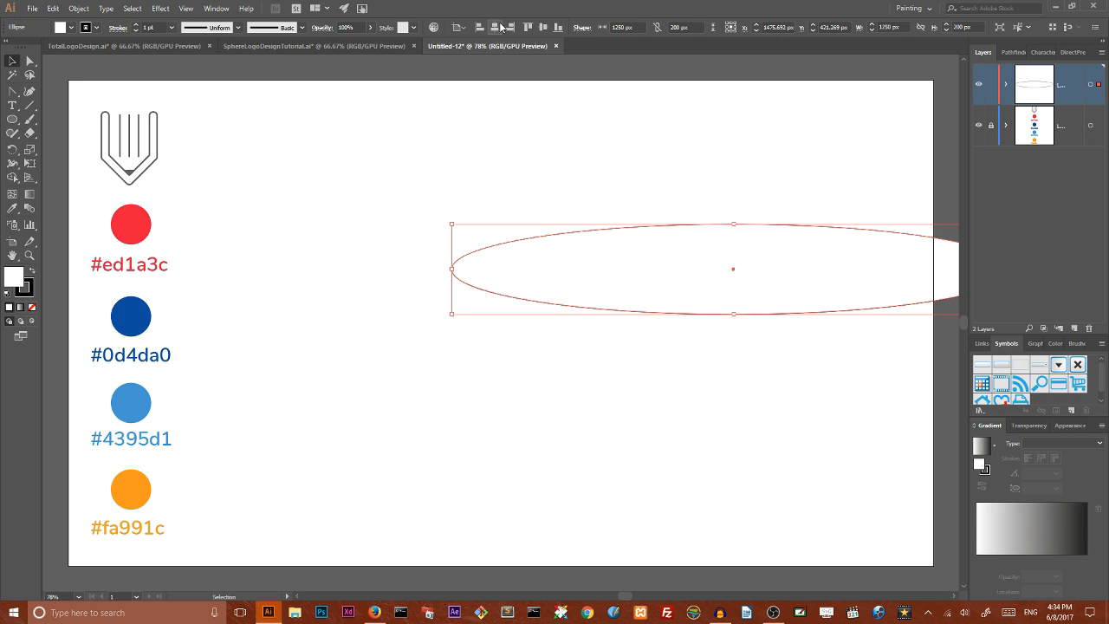
drag(735, 268, 501, 269)
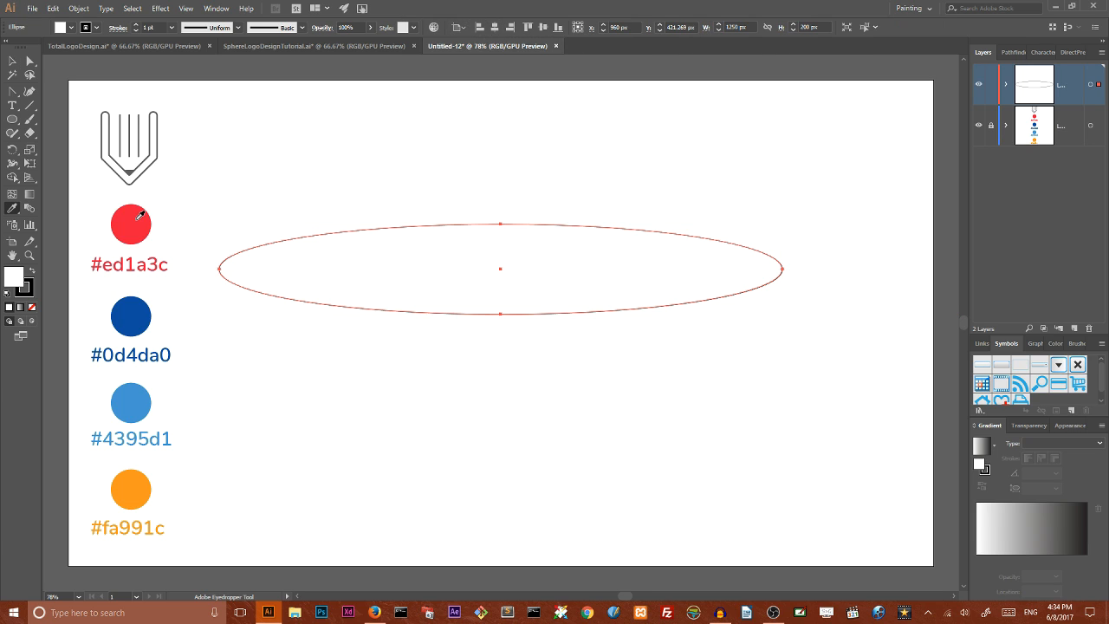
click(132, 223)
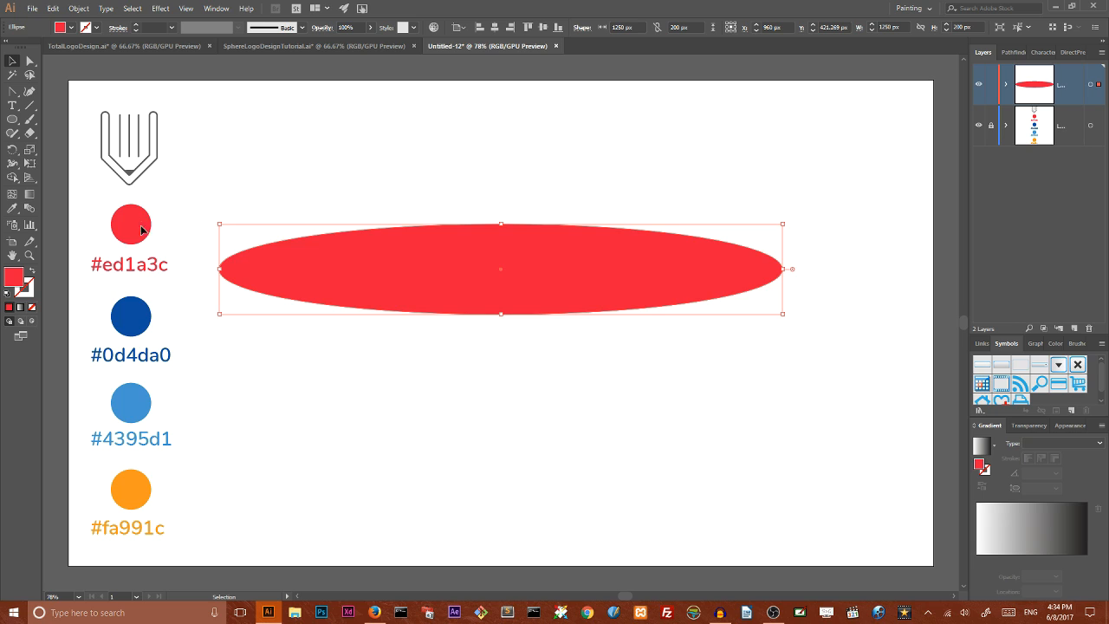
mouse_move(139, 226)
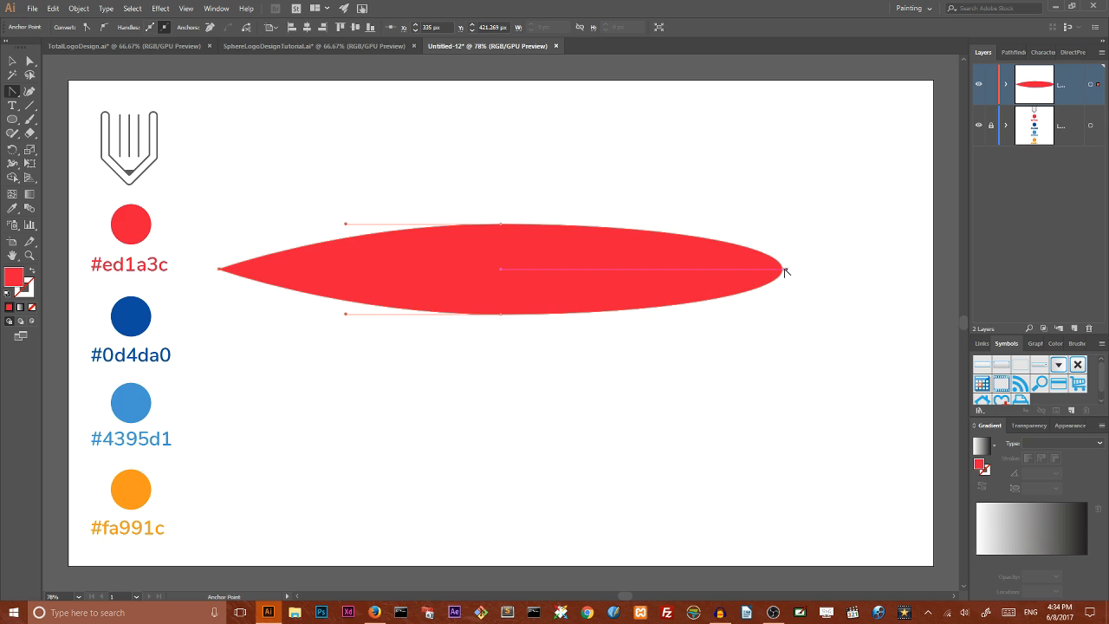
Sharpen the ellipse's right end into a point and save the red leaf as a new symbol
drag(784, 269, 788, 269)
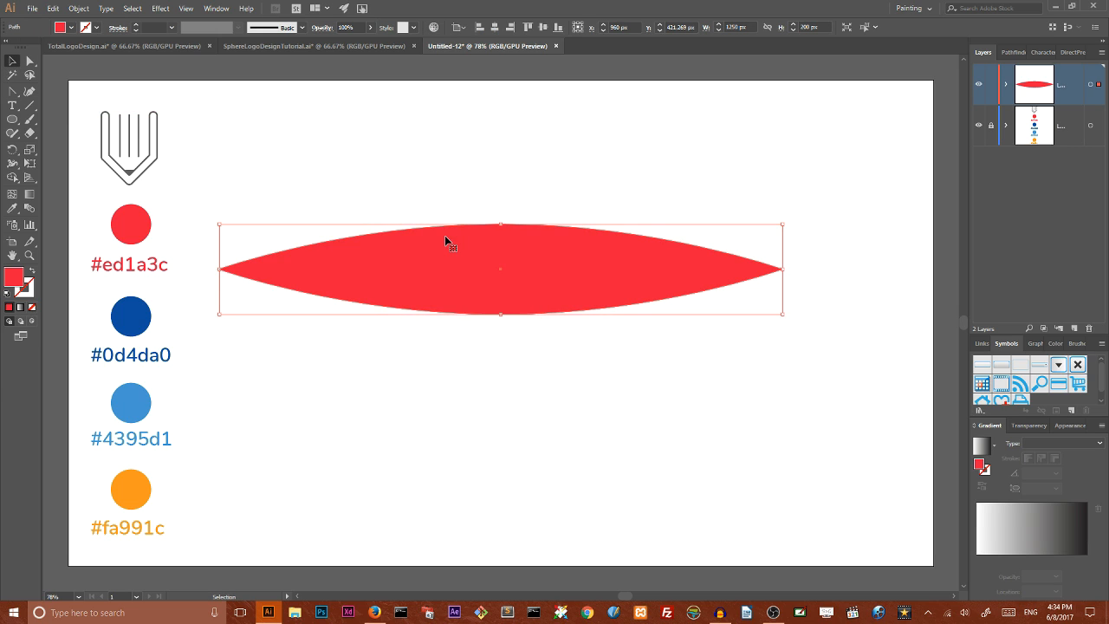
drag(449, 242, 621, 274)
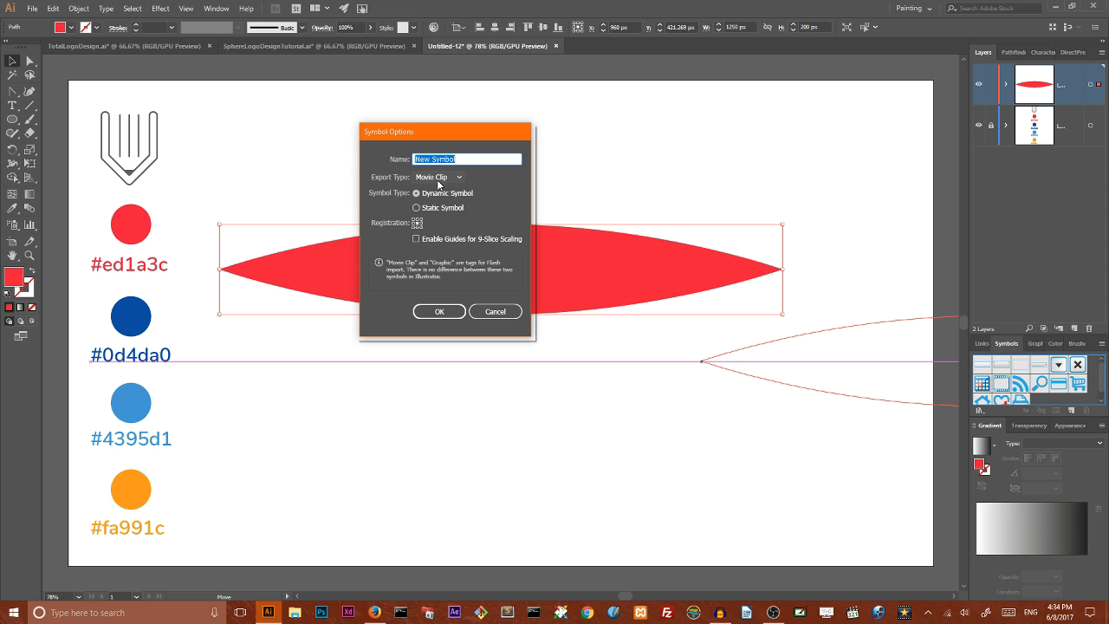
click(436, 177)
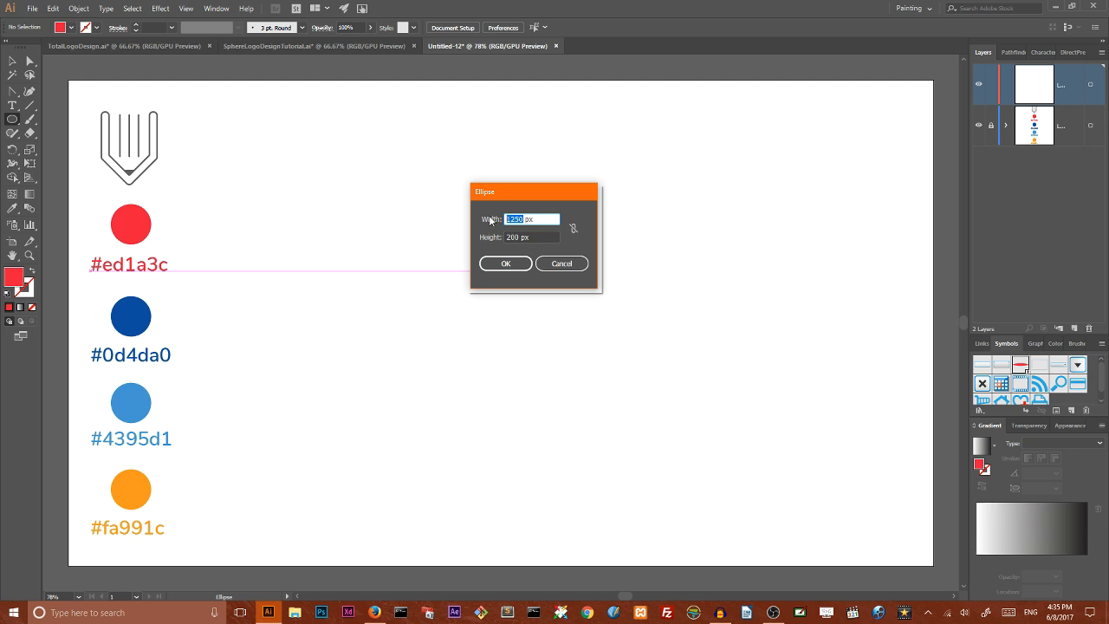
Create a 660 by 660 px circle and move it toward the artboard centre
text(660)
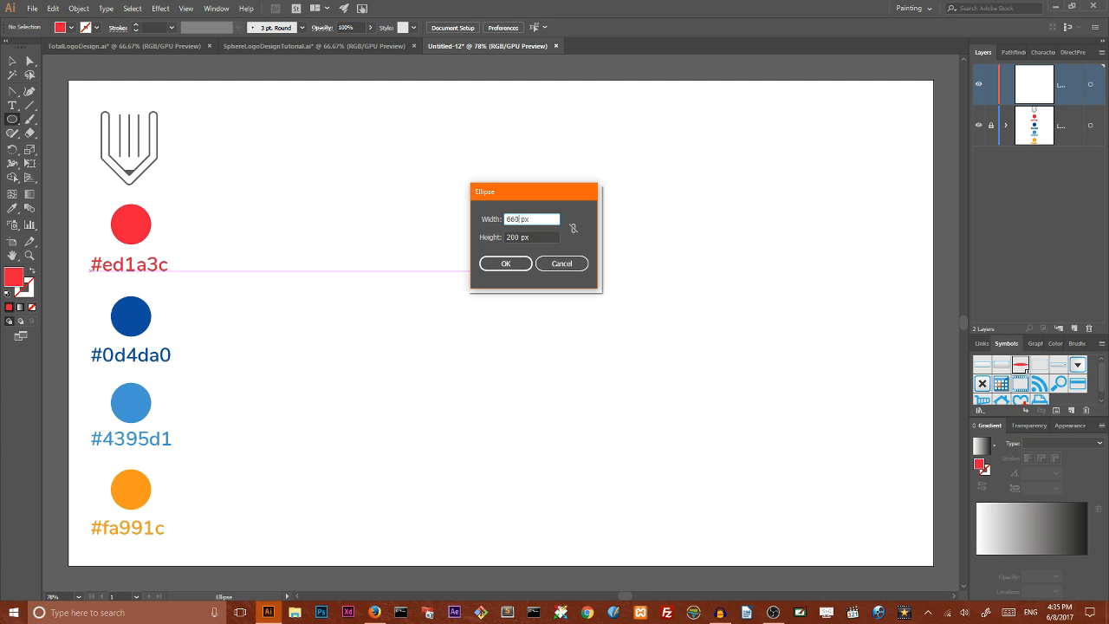
click(530, 236)
text(660)
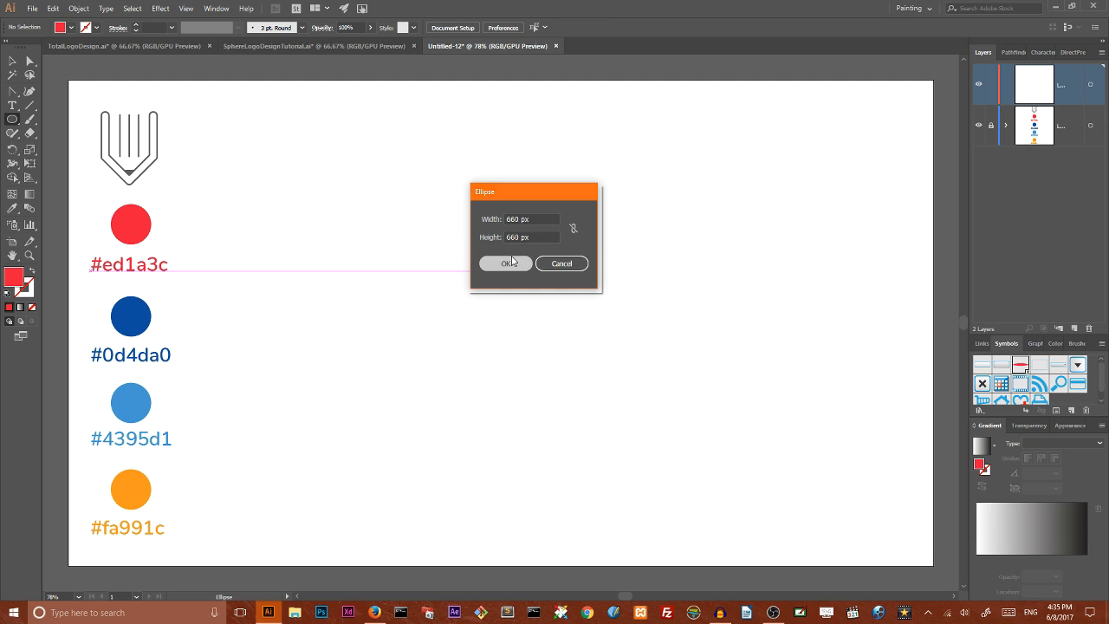
click(506, 264)
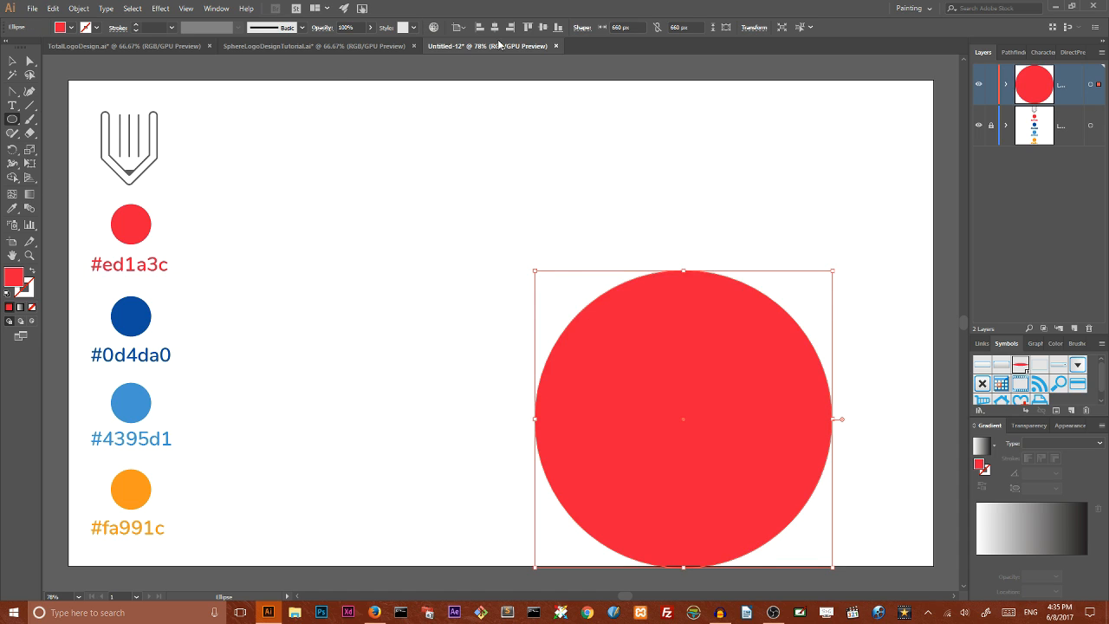
drag(683, 420, 500, 322)
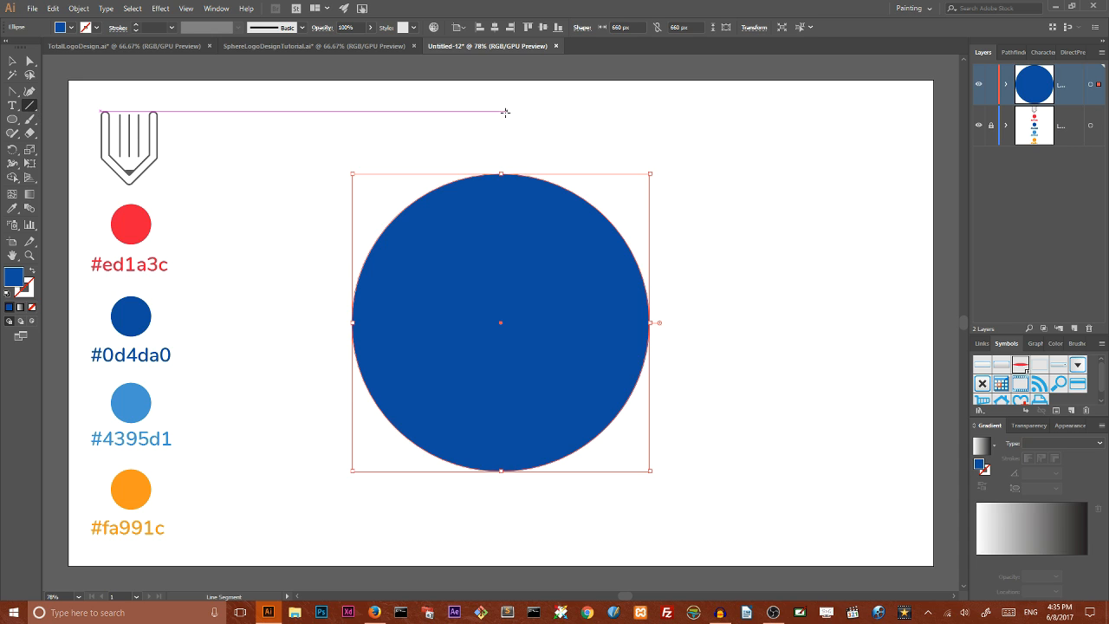
Draw a vertical line through the centre of the blue circle
drag(501, 111, 490, 544)
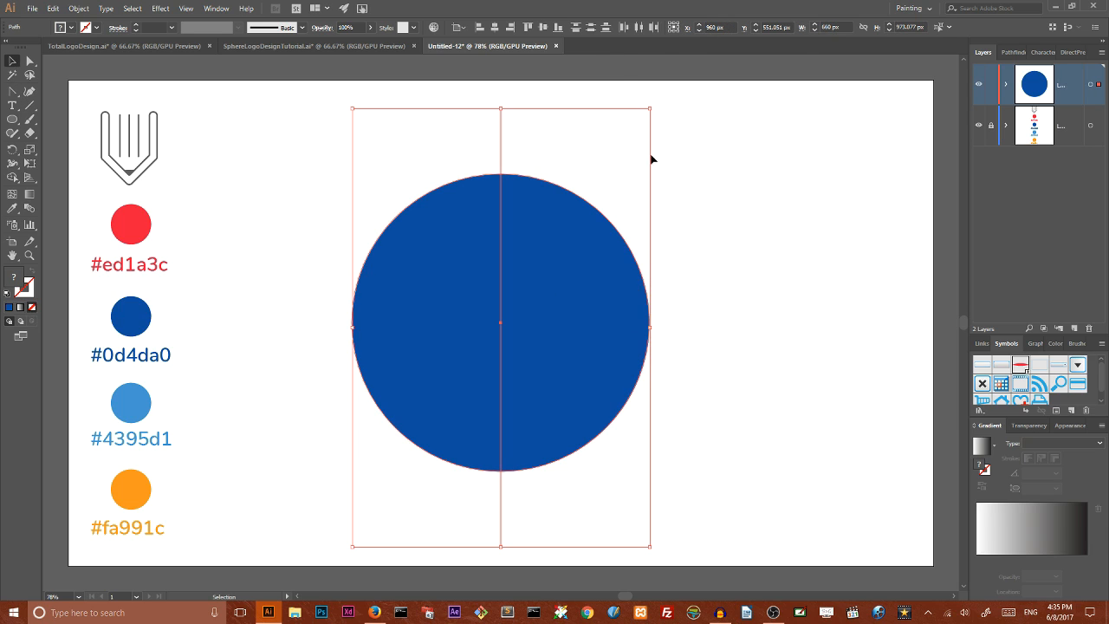
mouse_move(513, 111)
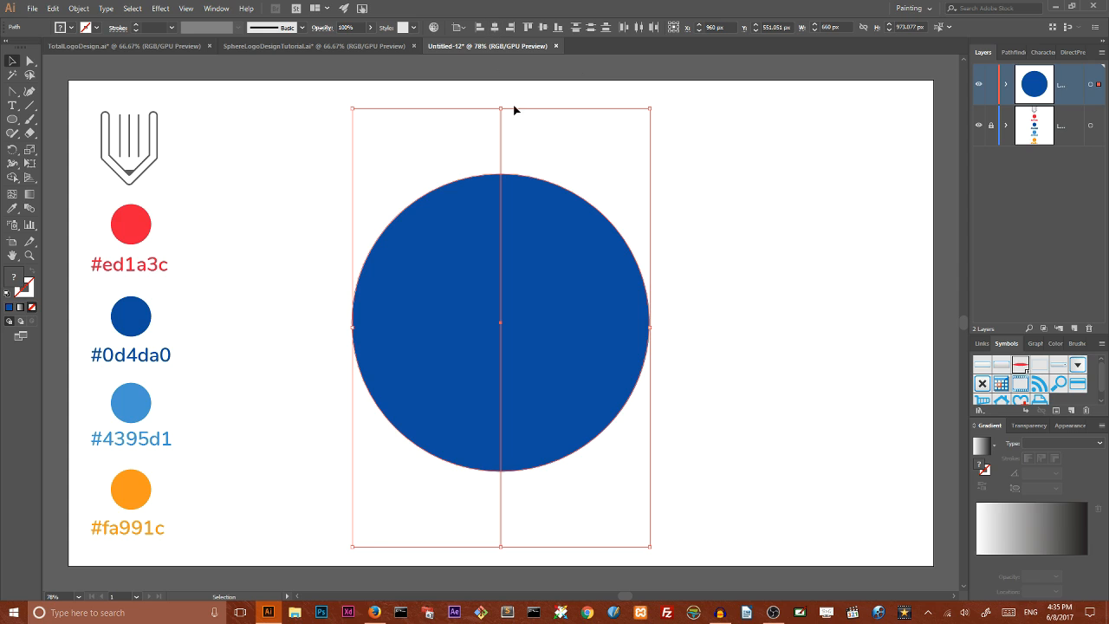
mouse_move(94, 281)
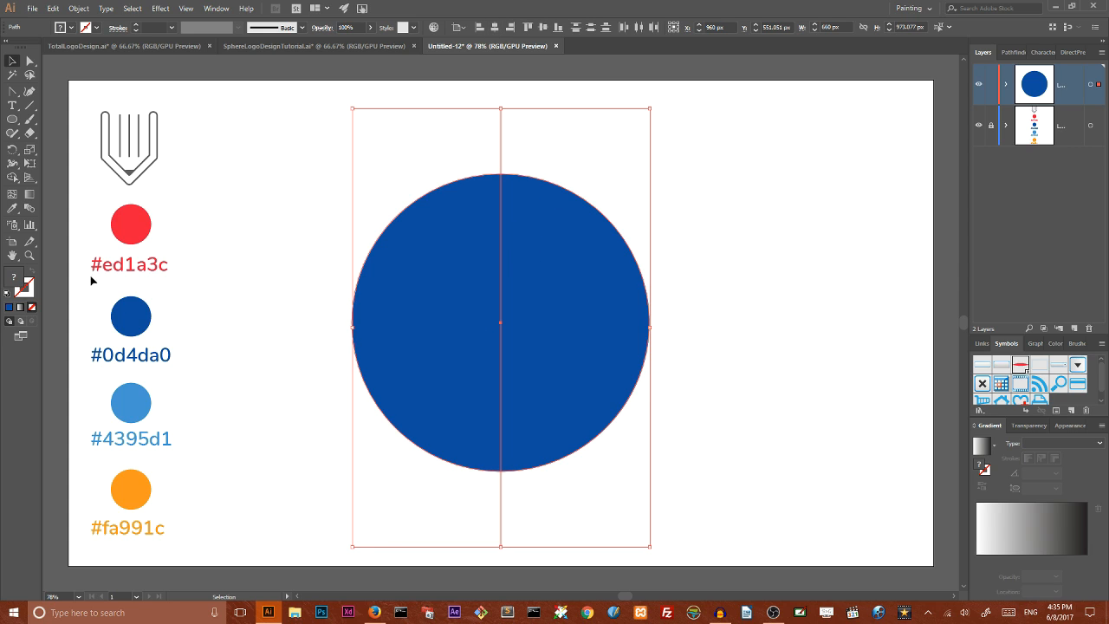
mouse_move(239, 142)
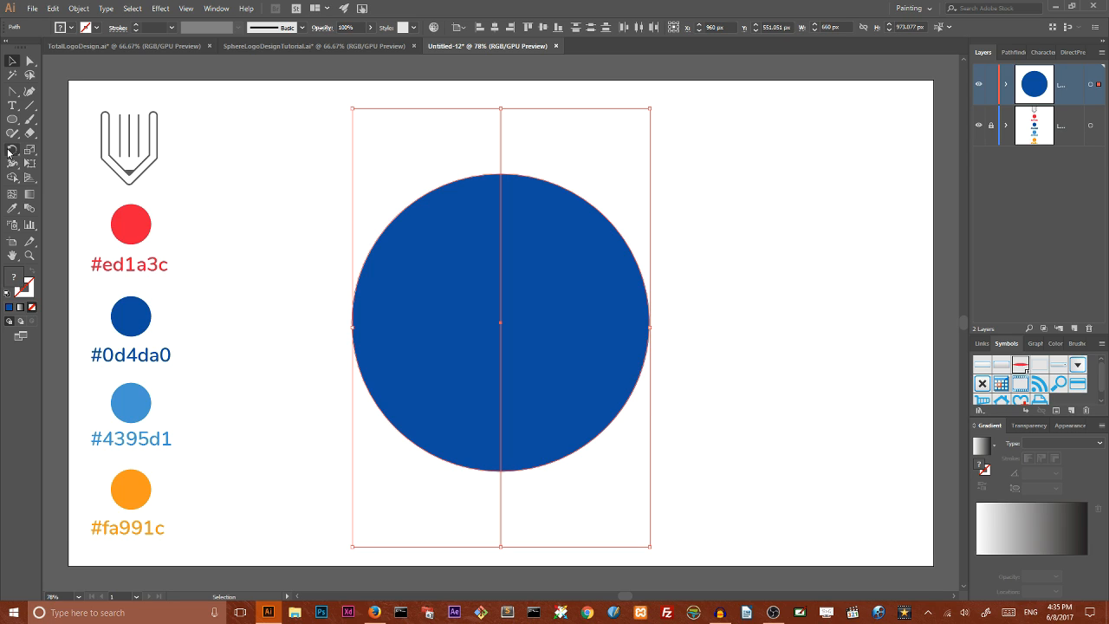
mouse_move(14, 179)
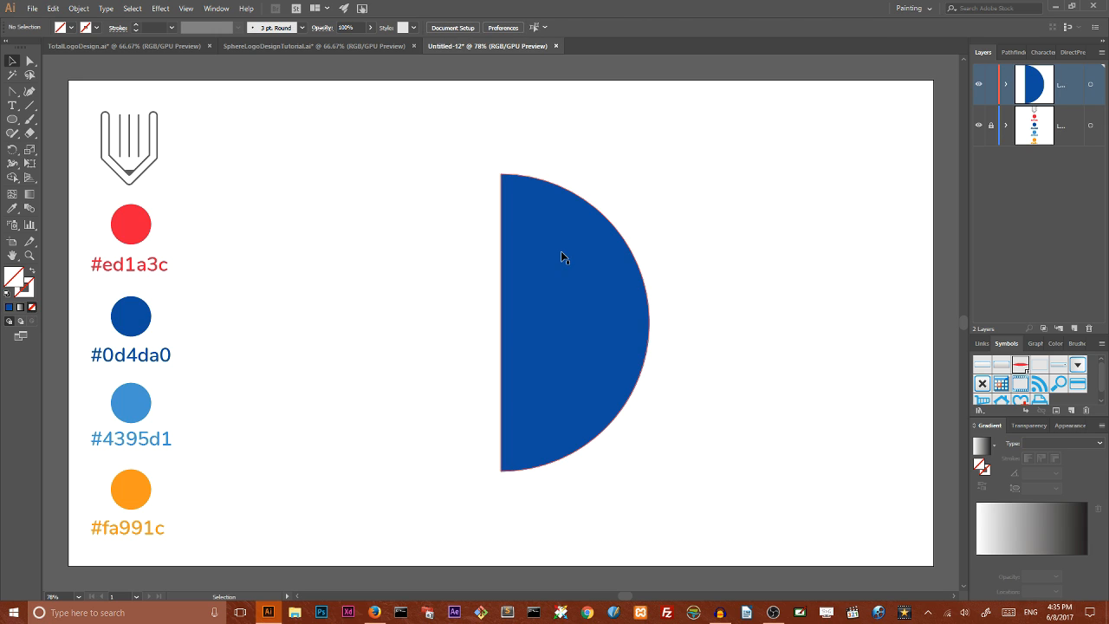
Shift the blue half circle slightly left and select it
click(563, 256)
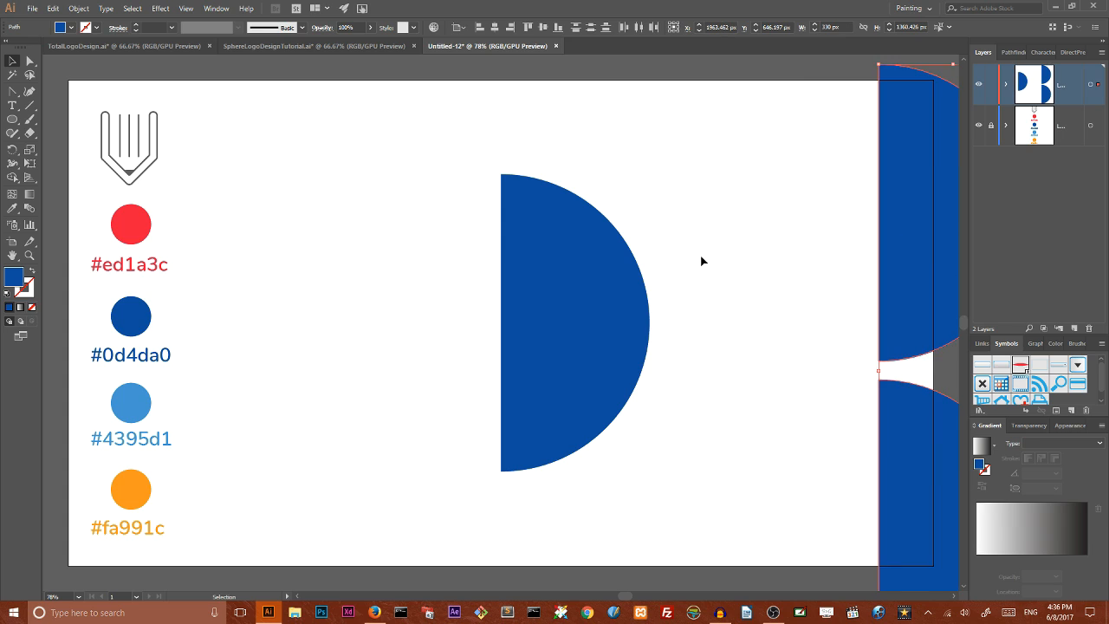
drag(598, 321, 506, 330)
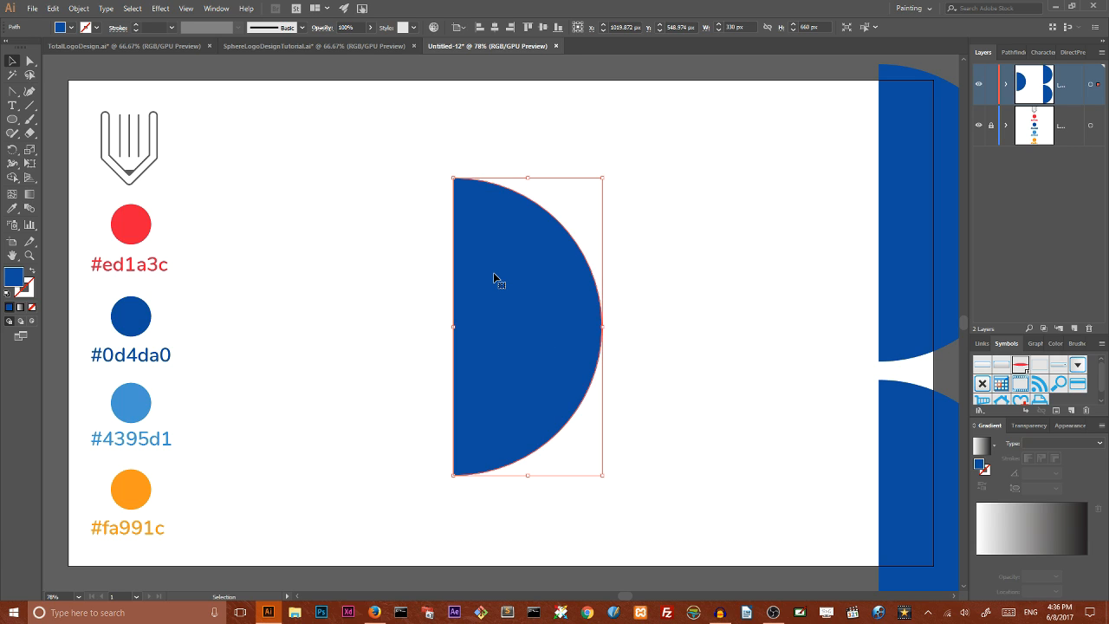
click(159, 7)
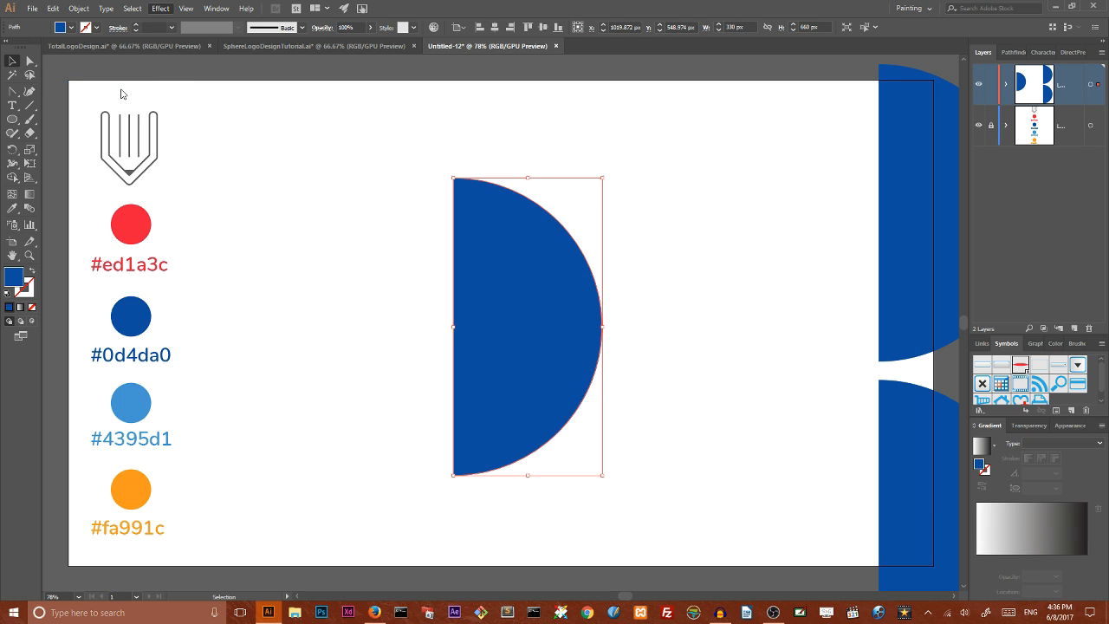
Apply 3D Revolve to the half circle with custom rotation (Z 147°) and Diffuse Shading
click(159, 7)
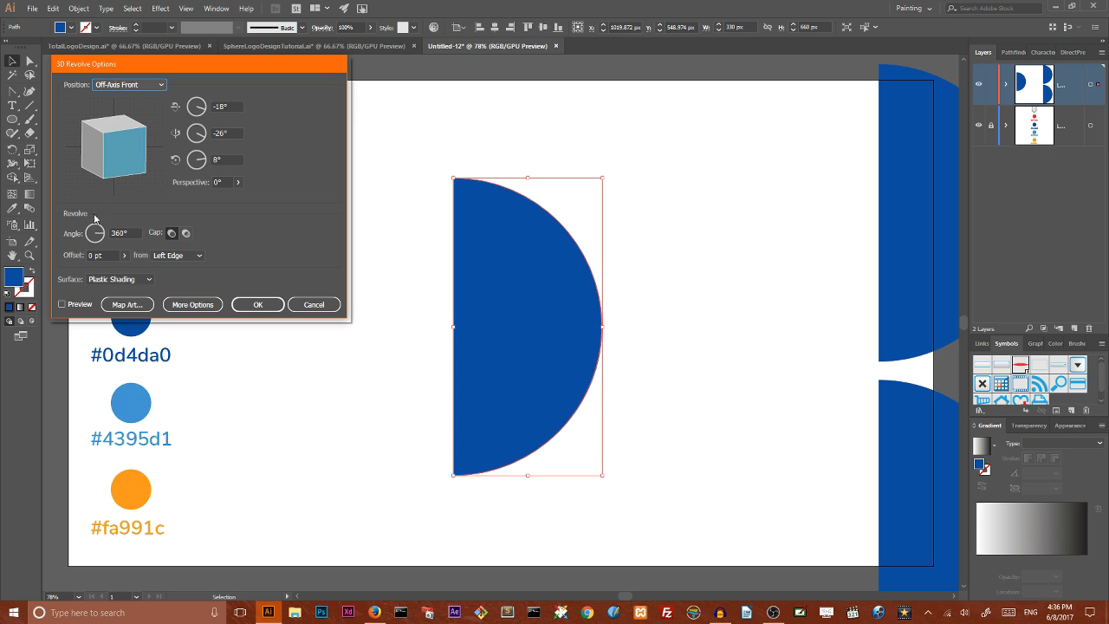
mouse_move(177, 254)
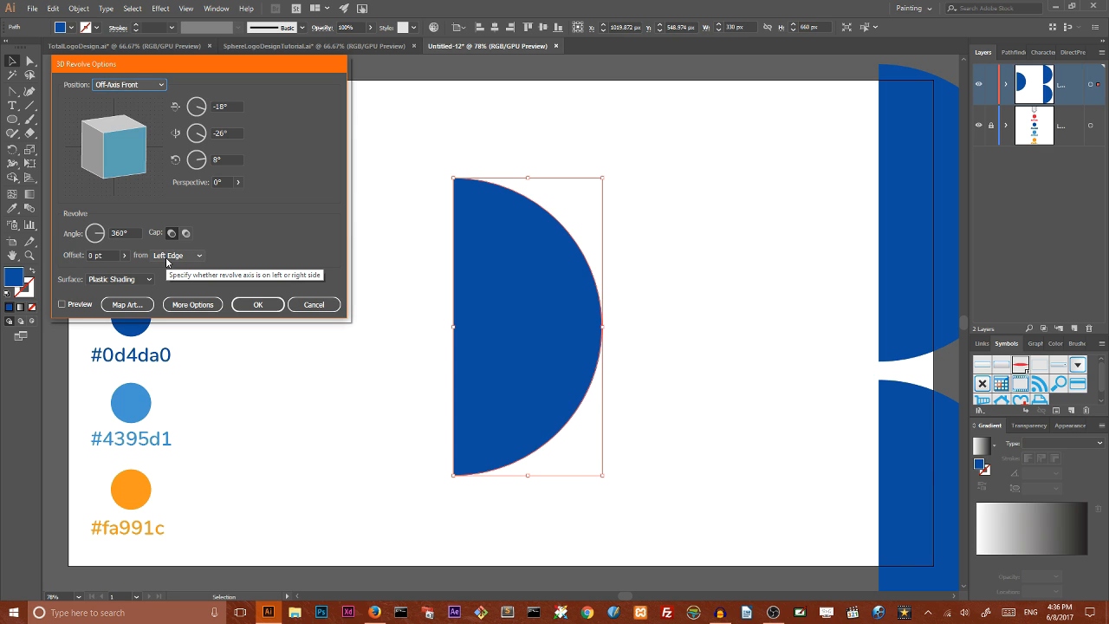
click(62, 303)
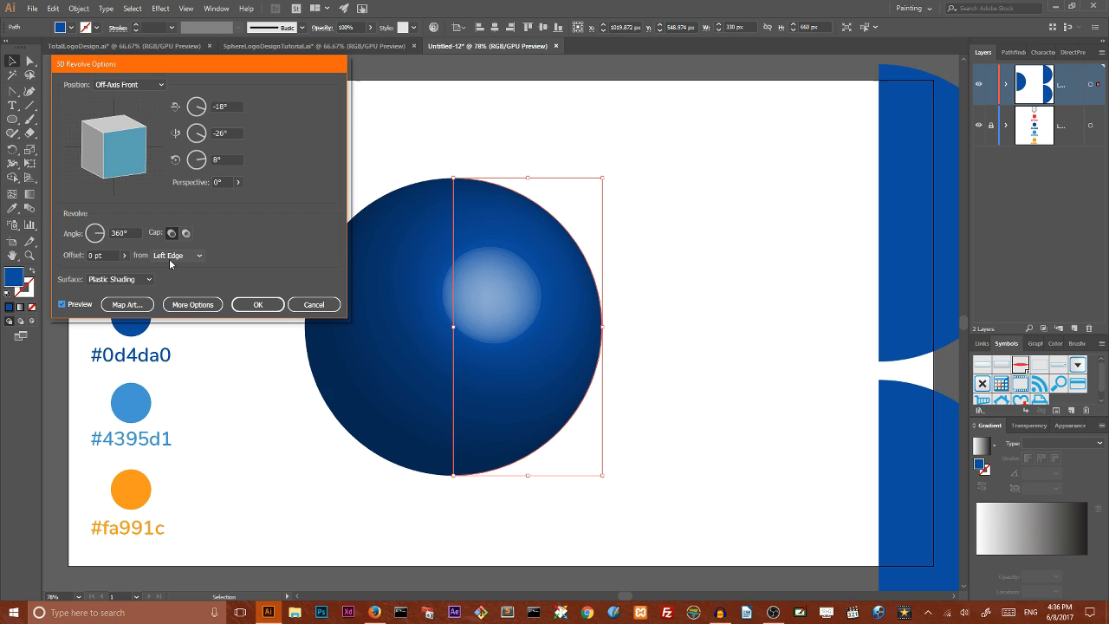
mouse_move(402, 255)
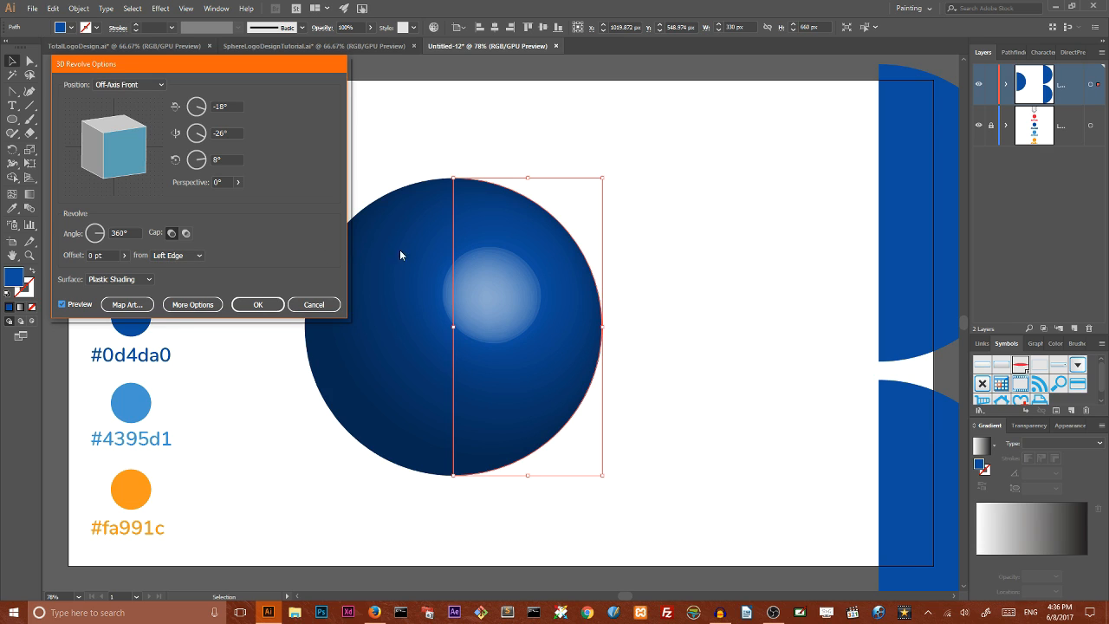
mouse_move(459, 225)
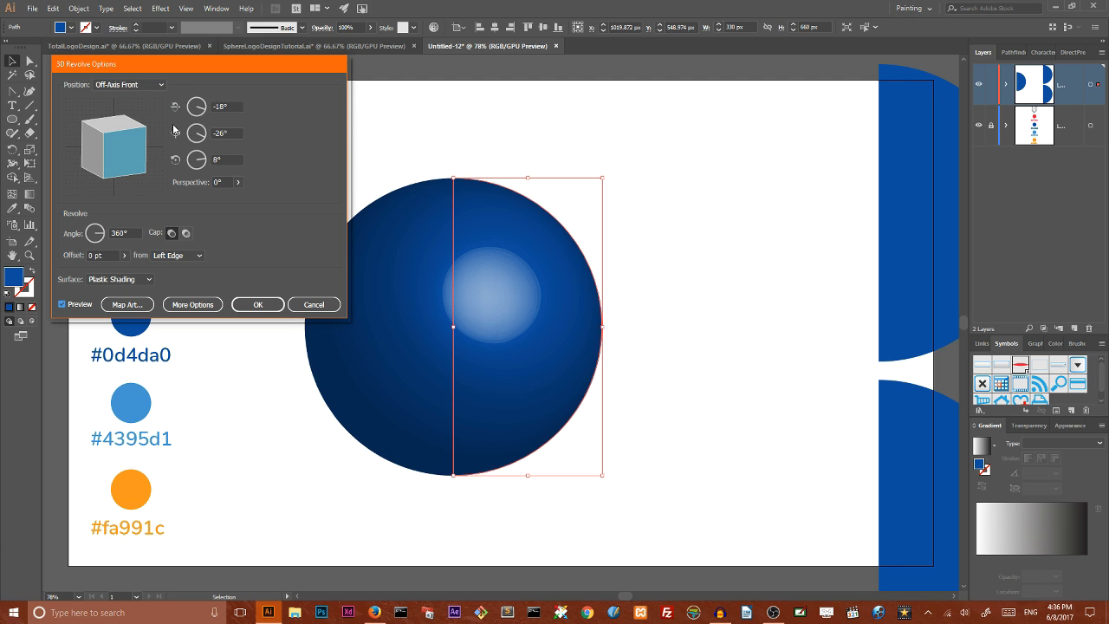
click(222, 106)
text(-83)
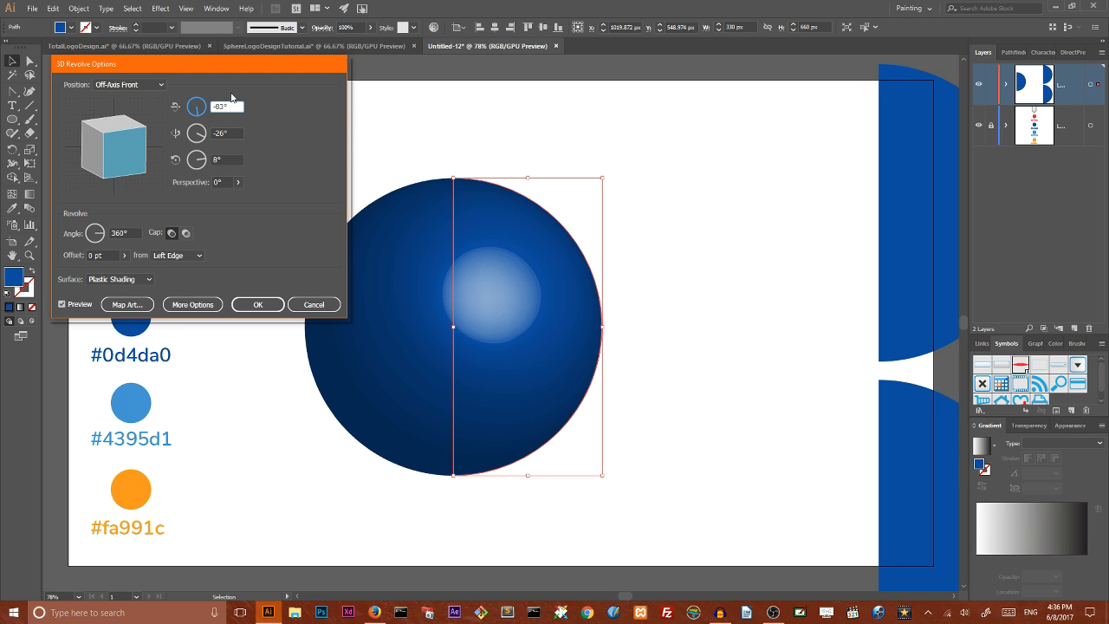
click(225, 132)
text(-56)
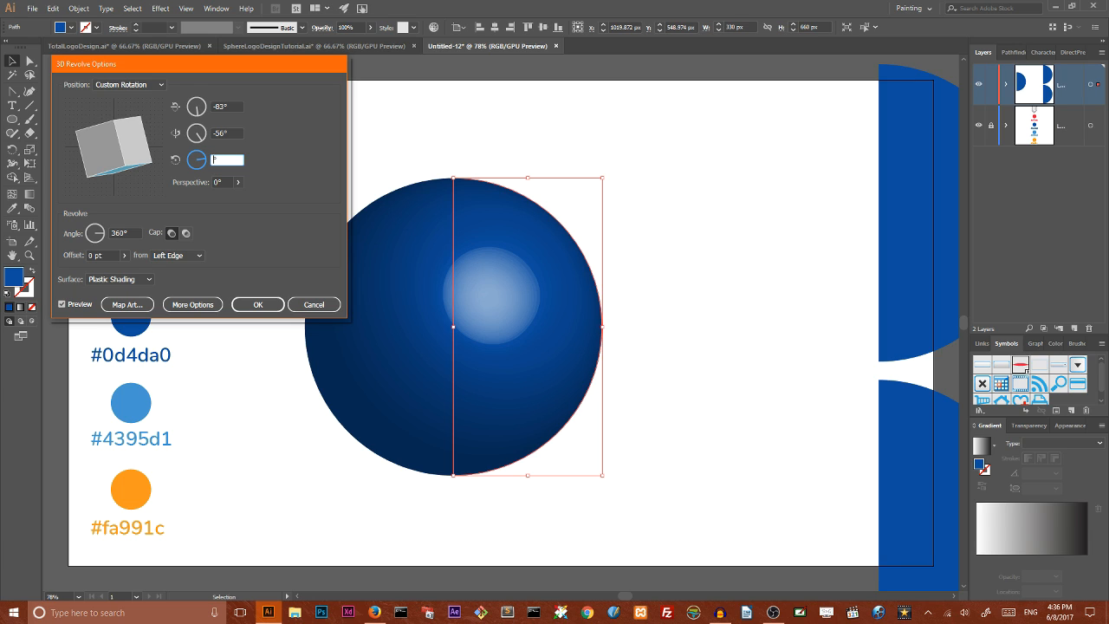
text(147°)
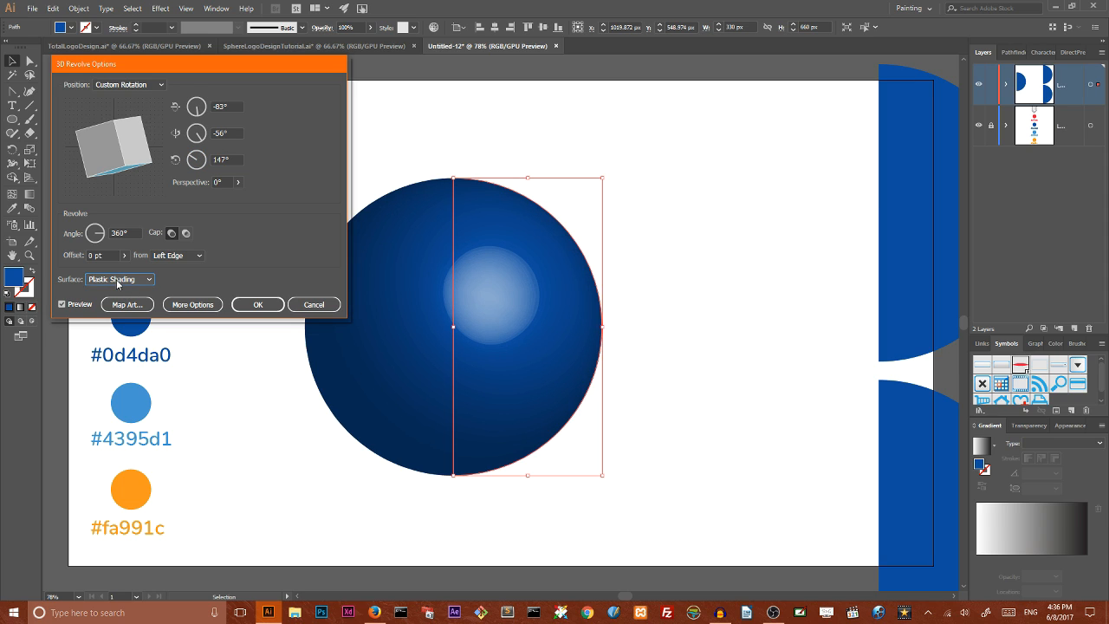
click(120, 279)
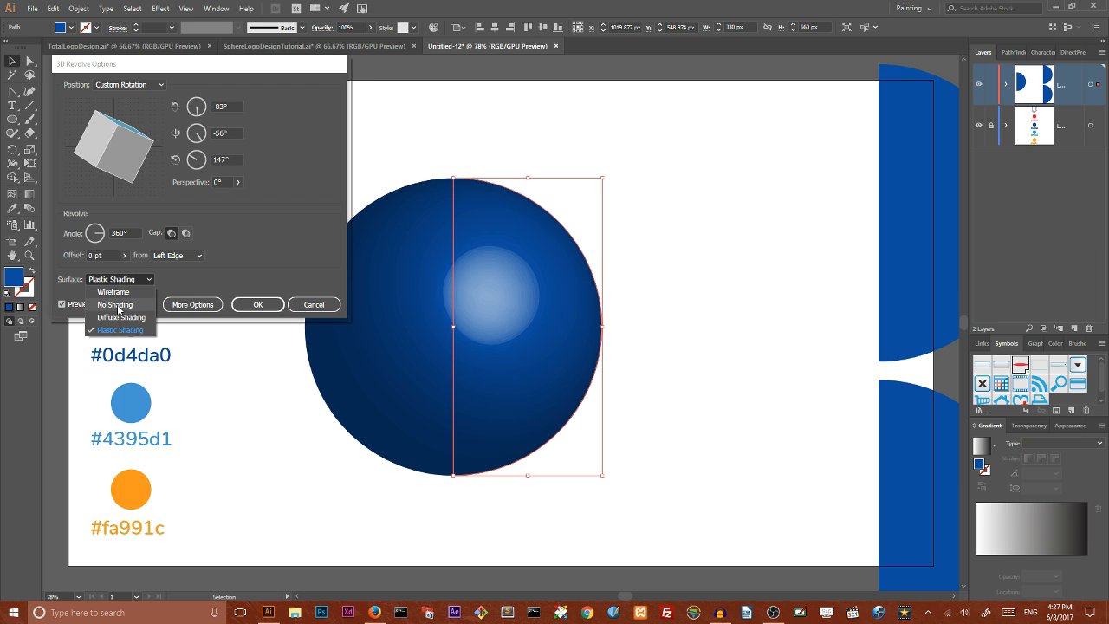
click(121, 315)
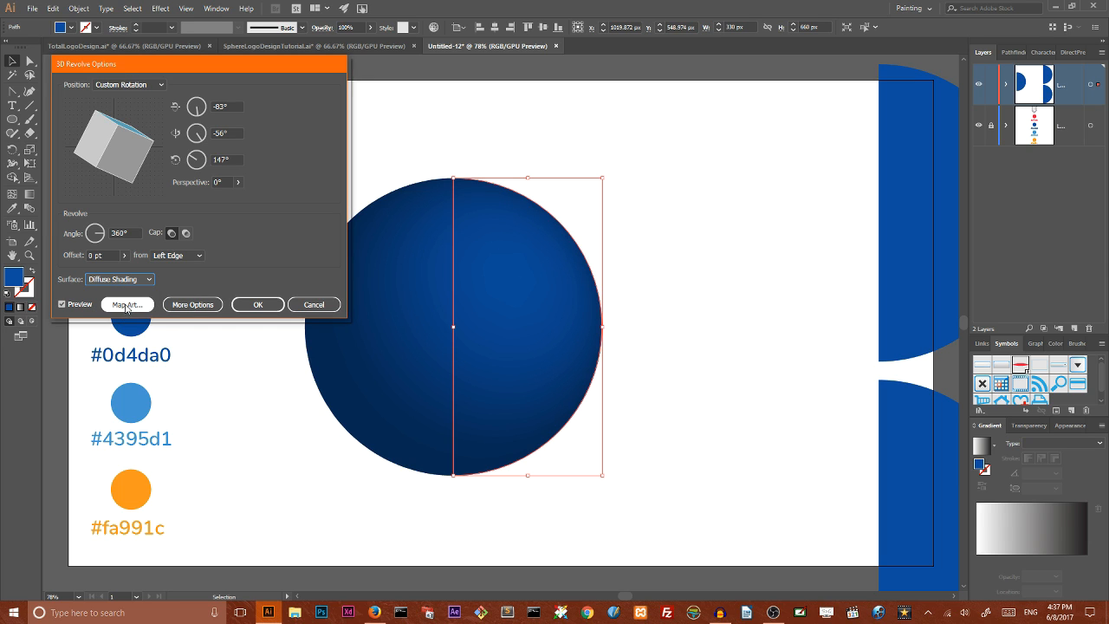
In Map Art, wrap the red leaf symbol onto the sphere with Shade Artwork enabled
click(127, 305)
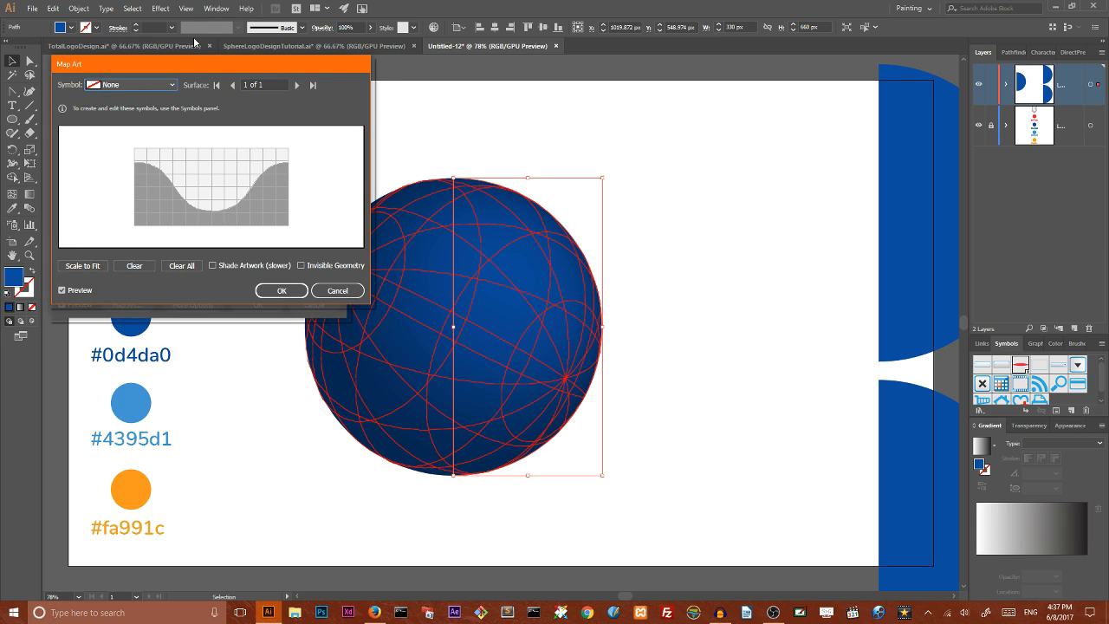
drag(212, 62, 610, 61)
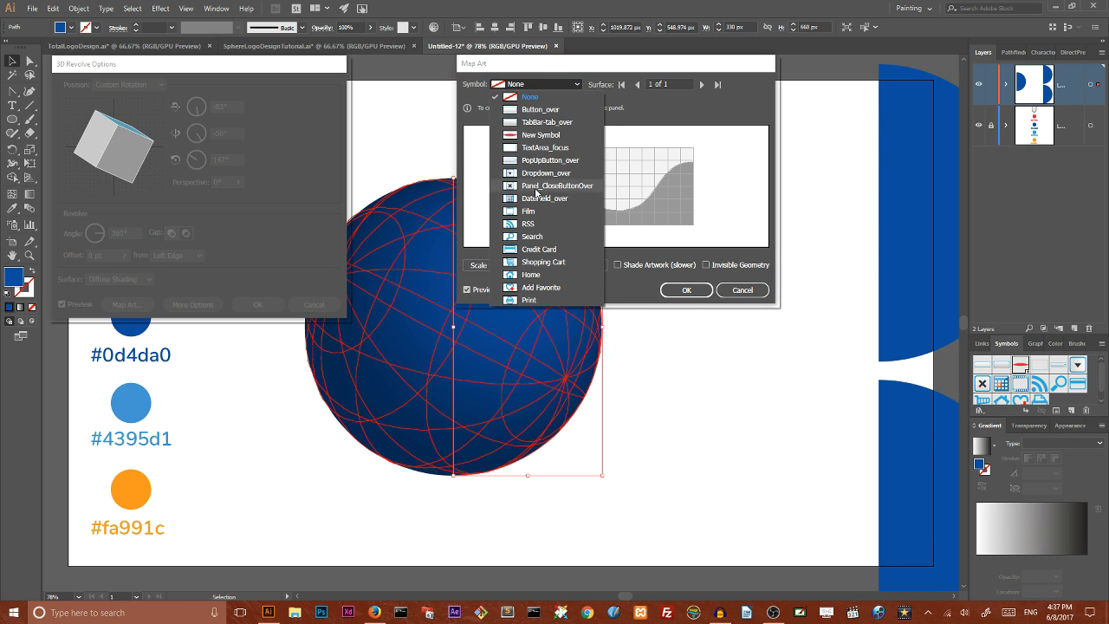
mouse_move(529, 211)
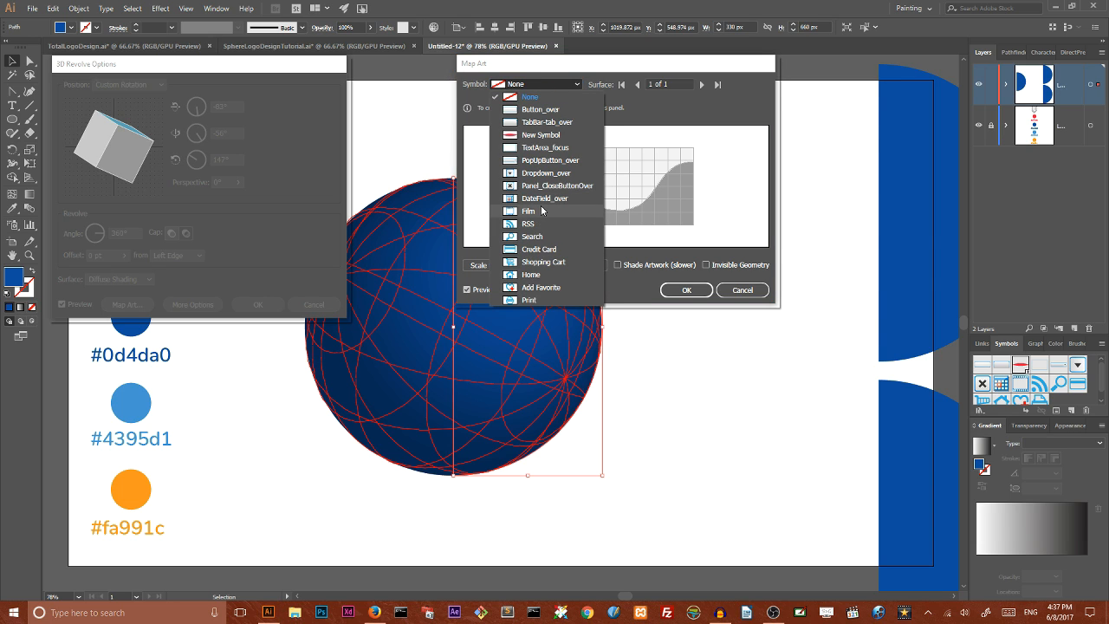
click(541, 135)
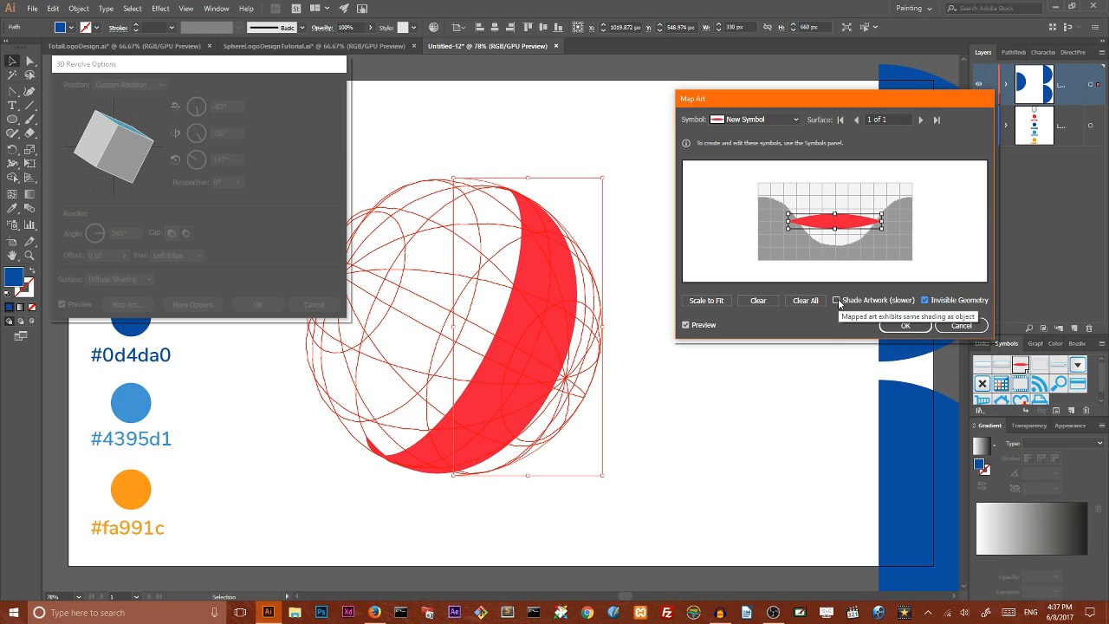
click(837, 300)
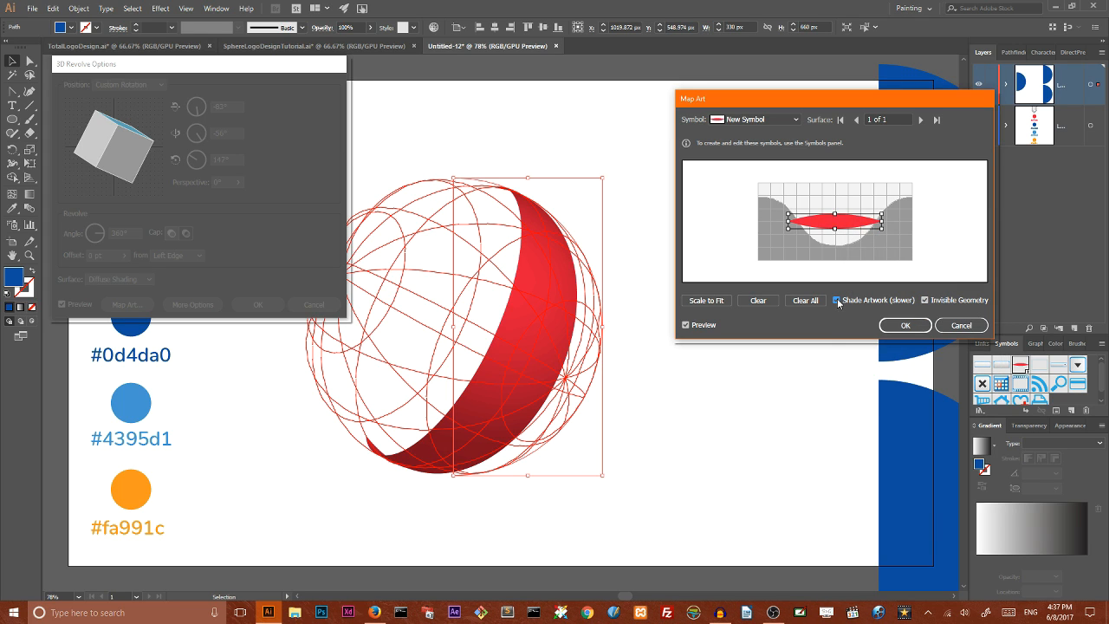
mouse_move(908, 241)
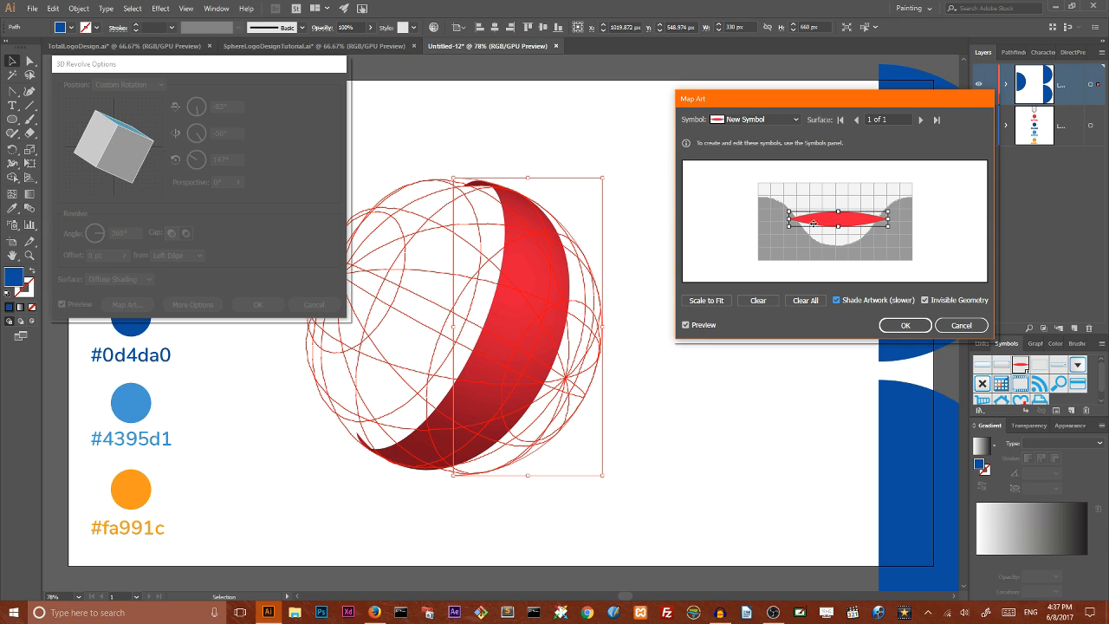
Confirm the mapping with No Shading, apply the 3D ribbon and move it toward the top
click(905, 325)
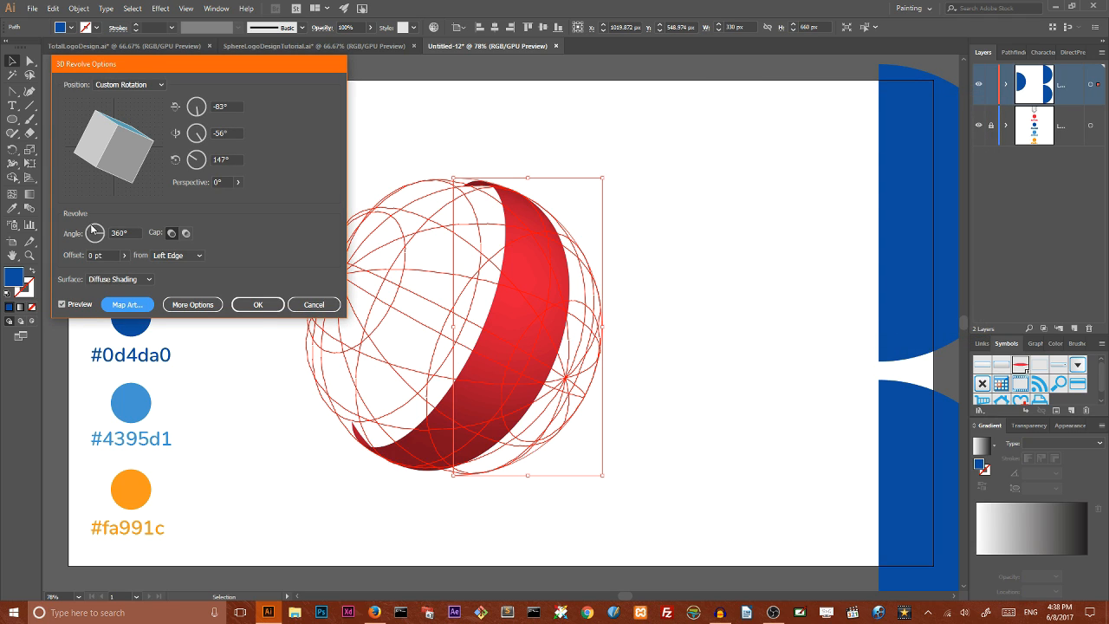
click(119, 278)
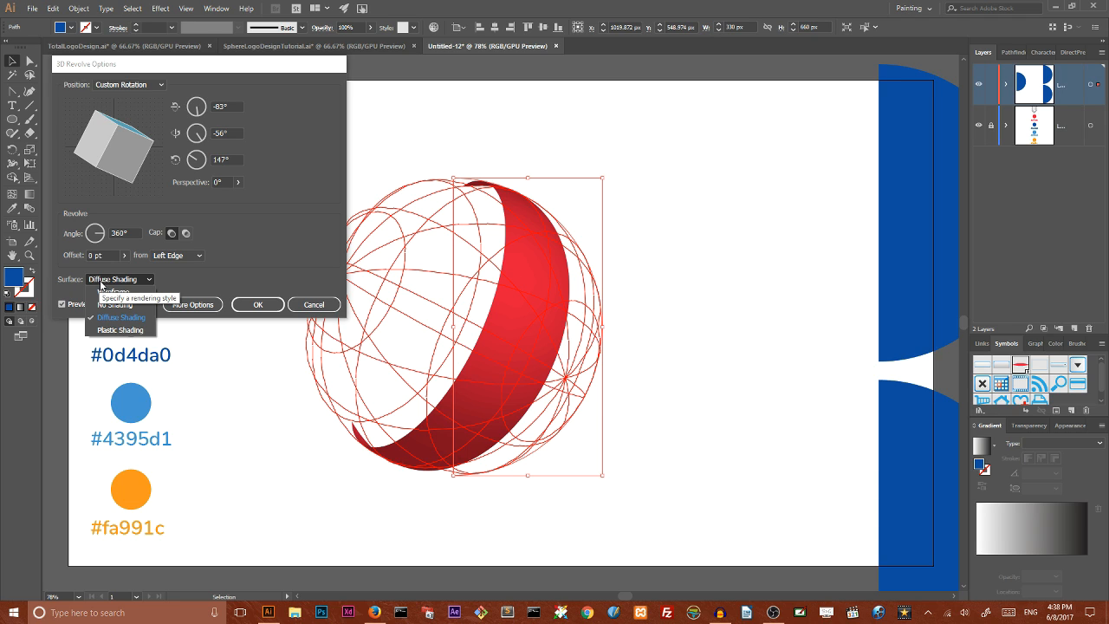
click(115, 292)
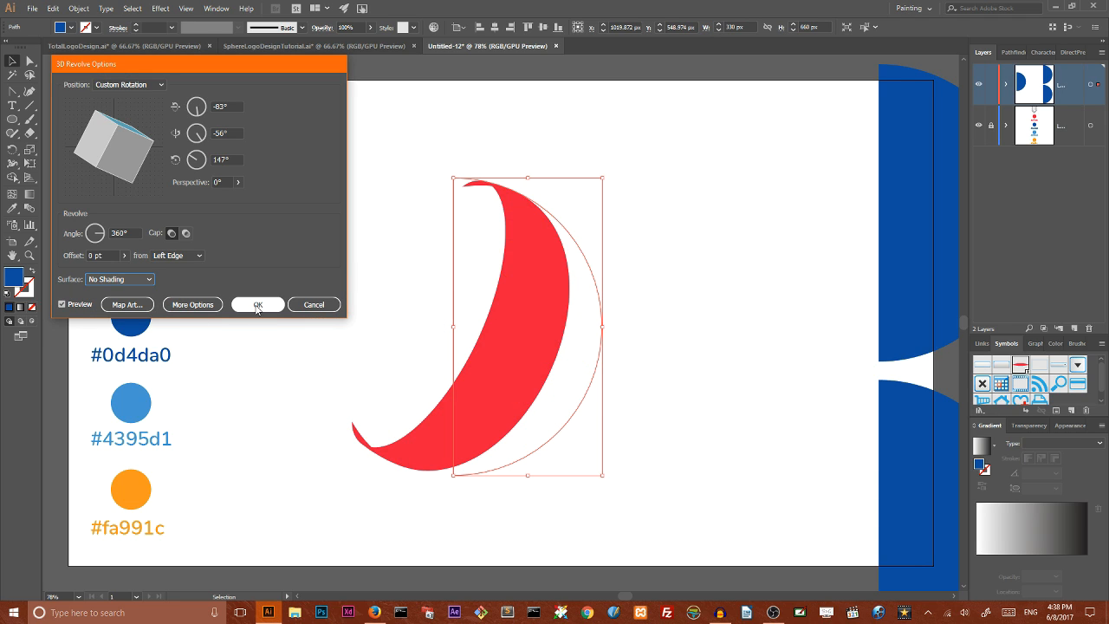
click(257, 305)
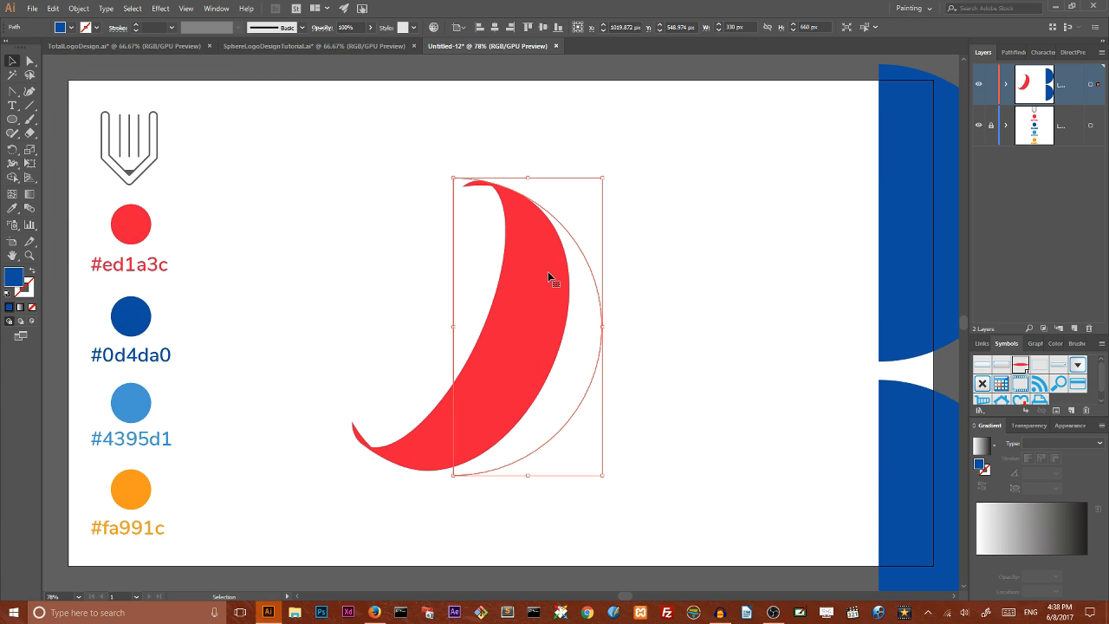
drag(551, 278, 765, 174)
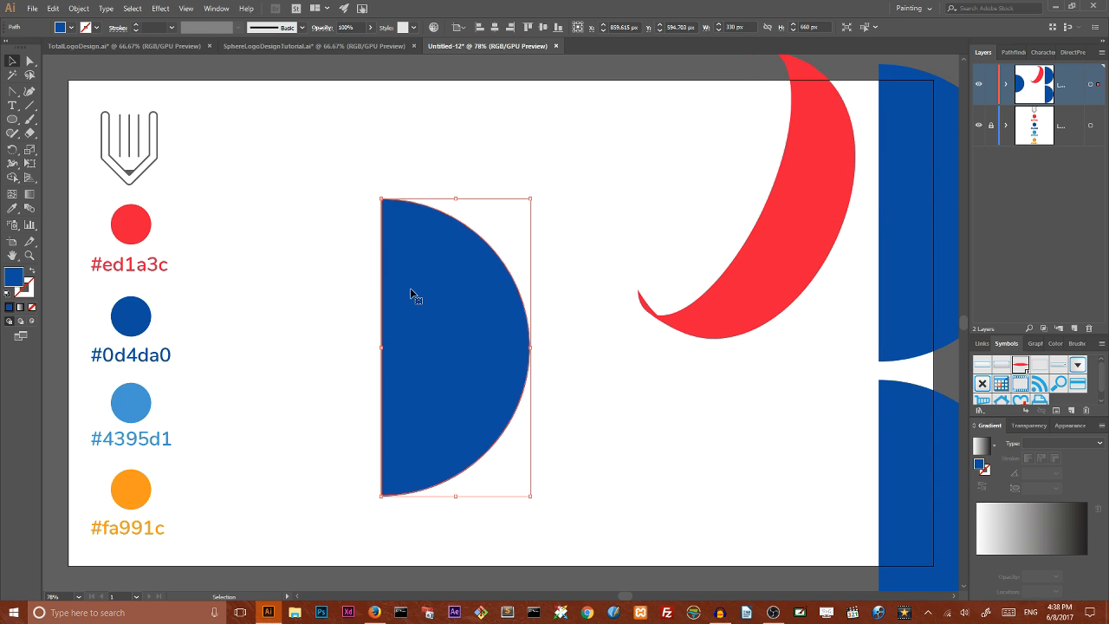
Reapply the 3D Revolve effect to the new half-circle and preview the revolved ribbon
click(159, 7)
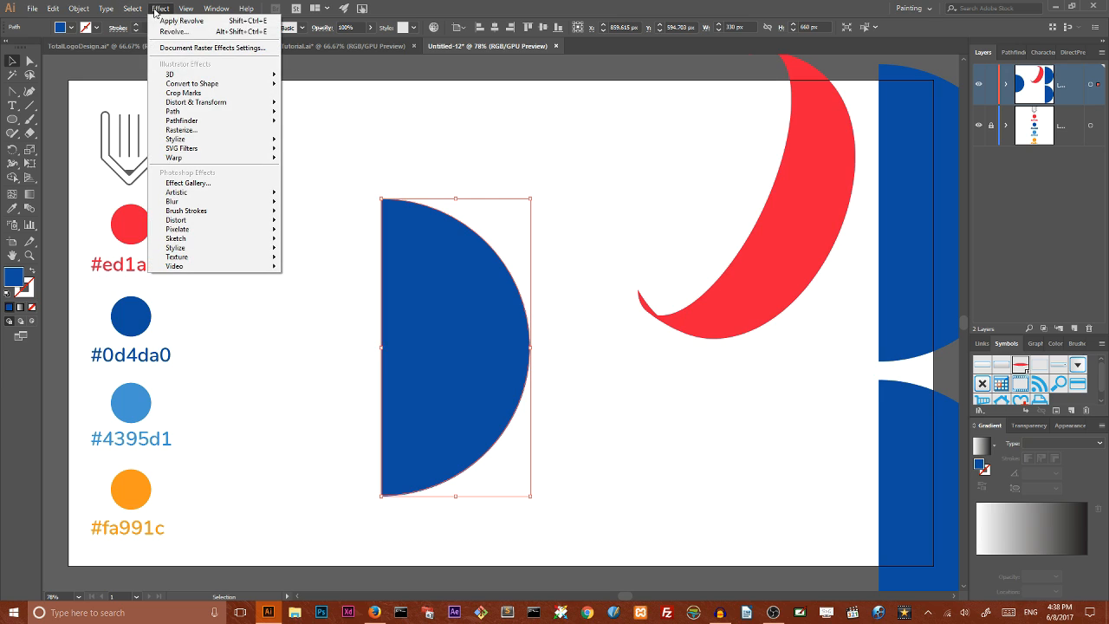
click(160, 8)
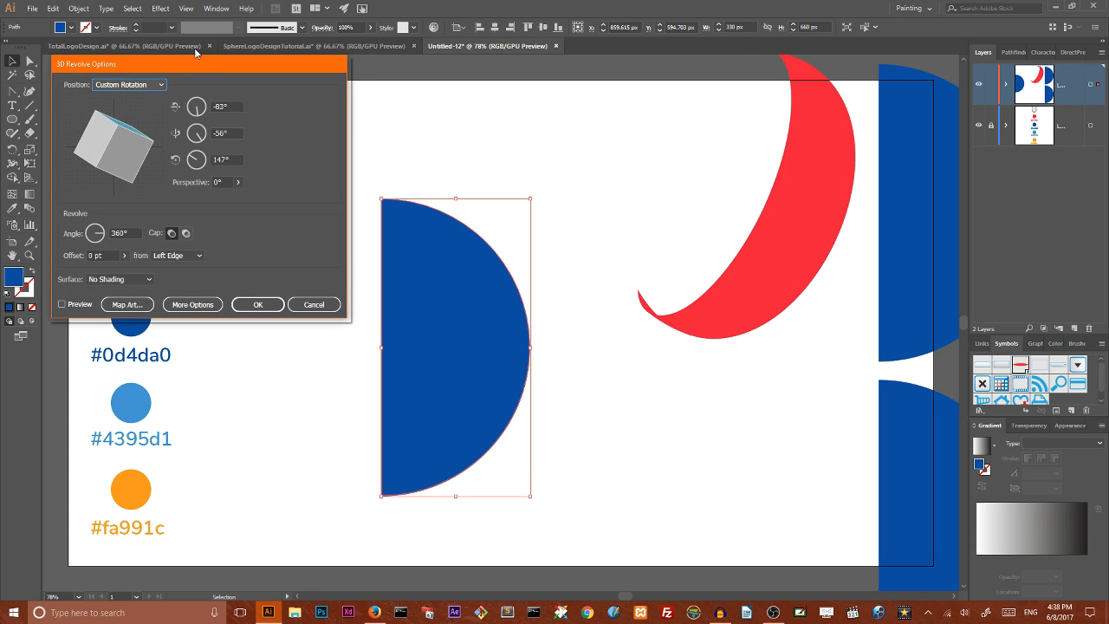
drag(197, 62, 707, 69)
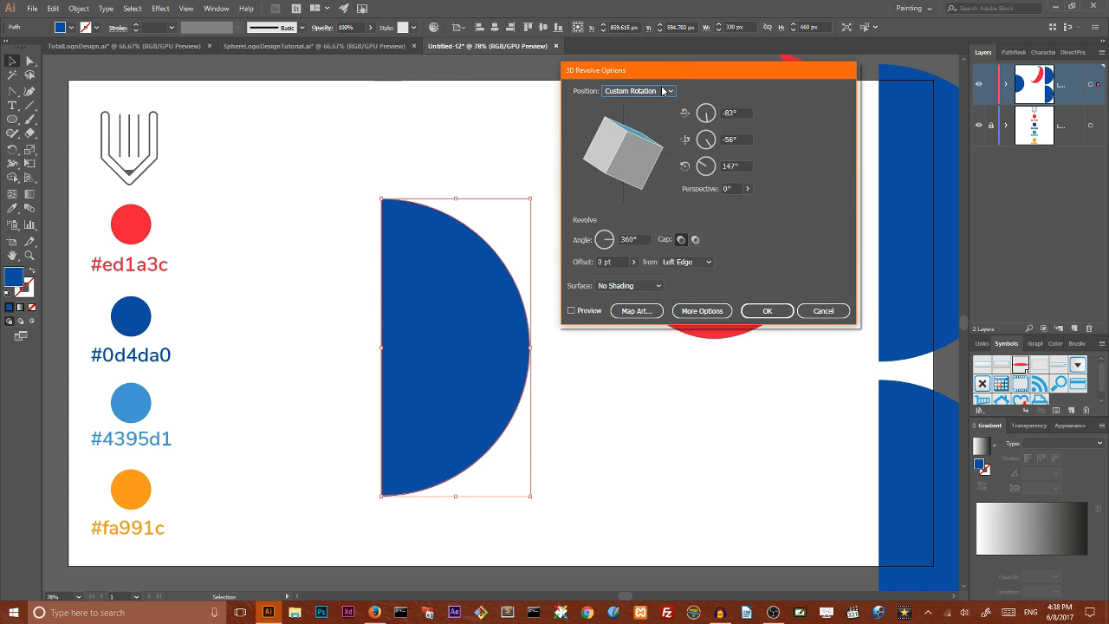
click(572, 310)
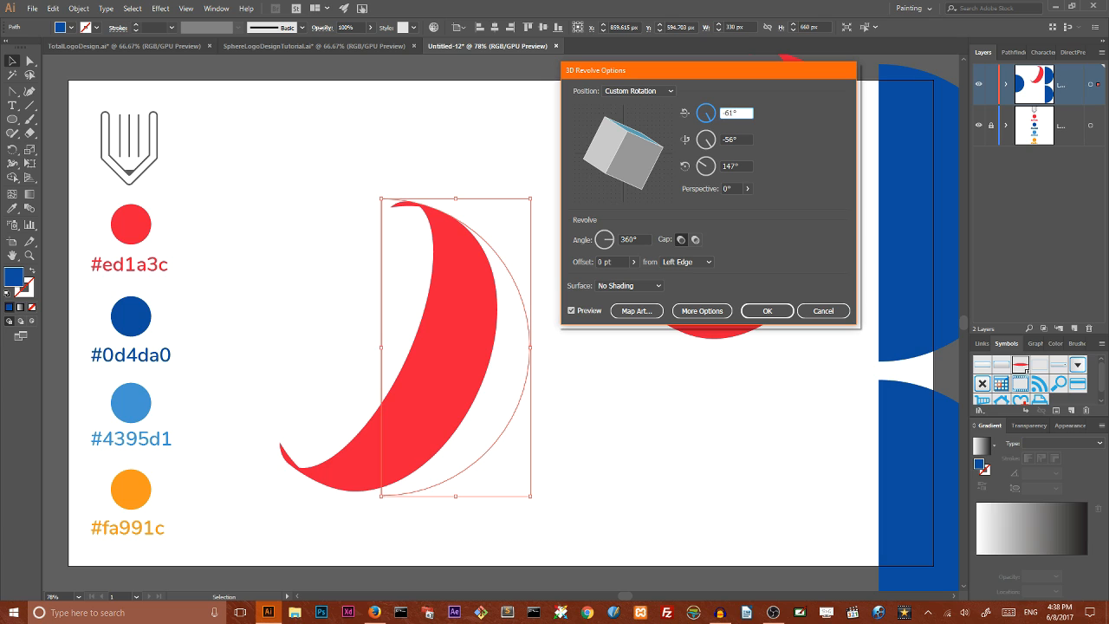
Set the revolve's Y rotation to -55° and move on to the Z rotation angle
click(735, 138)
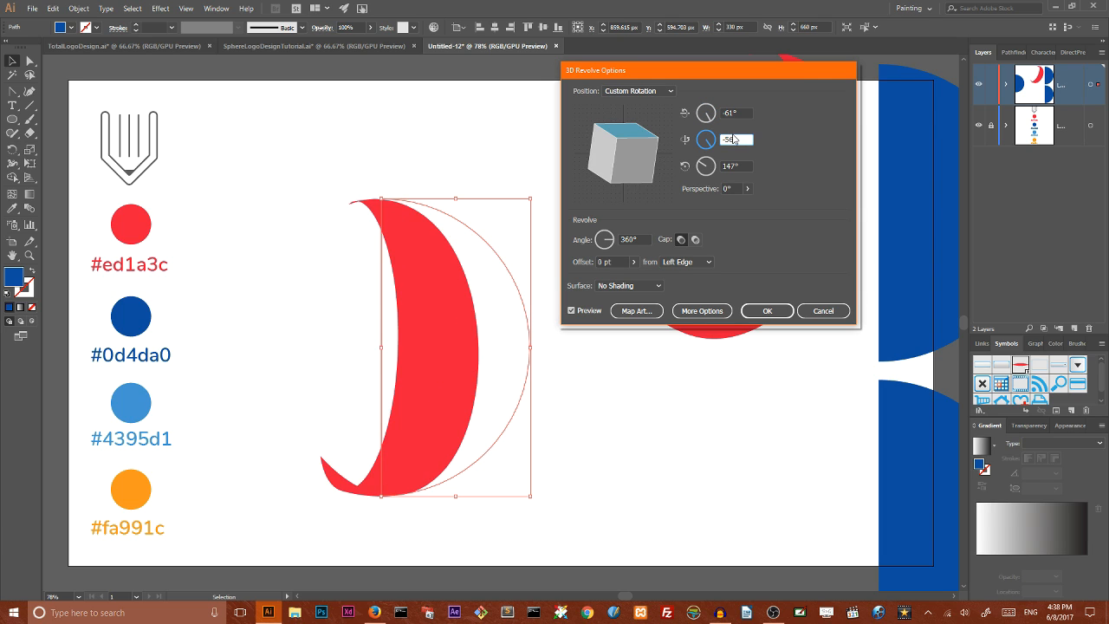
text(-55°)
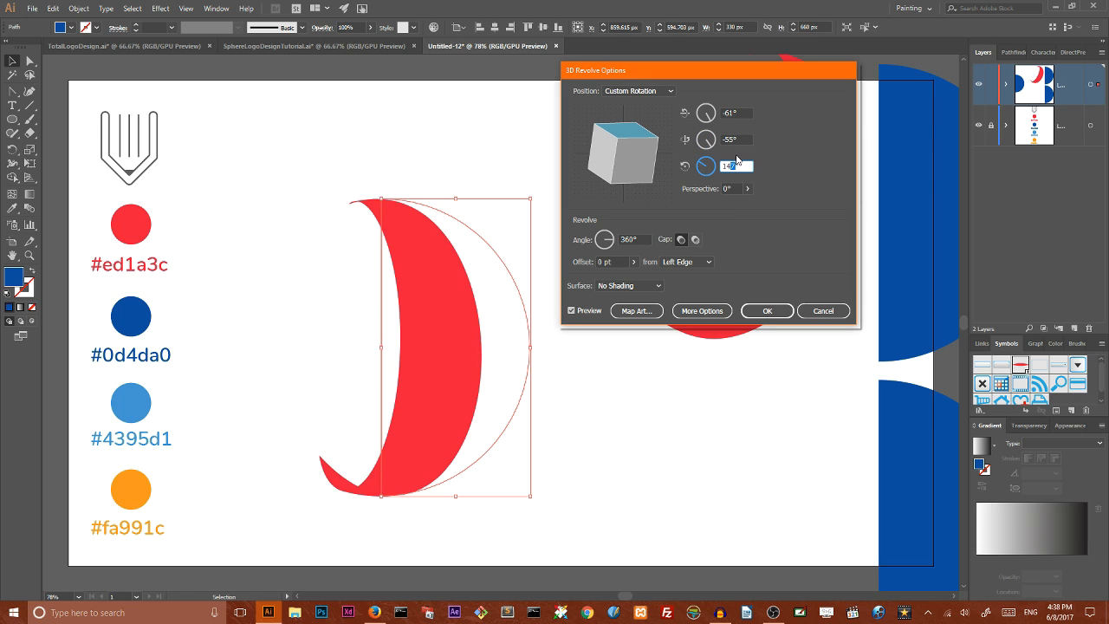
click(731, 166)
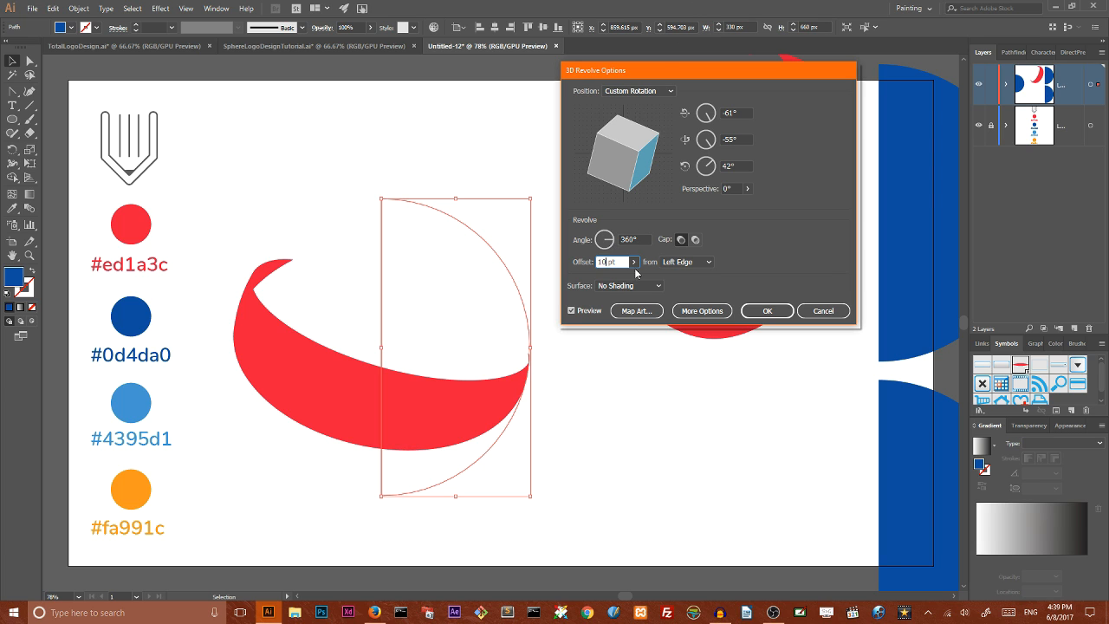
Bring up Map Art for the second ribbon, showing the symbol wrapped on the wireframe sphere
click(636, 310)
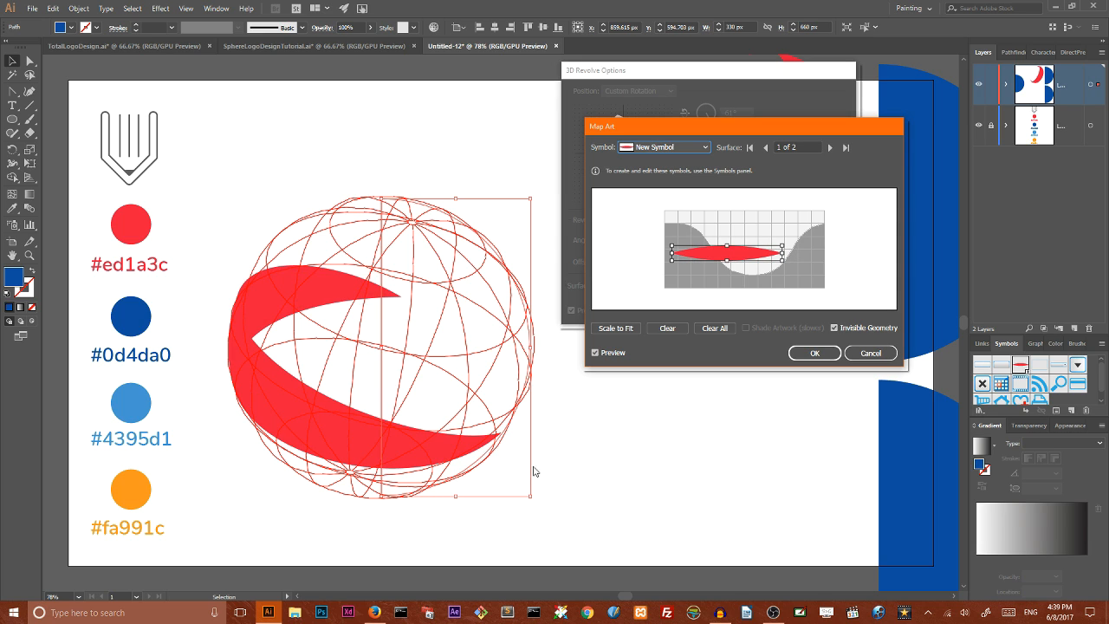
mouse_move(384, 298)
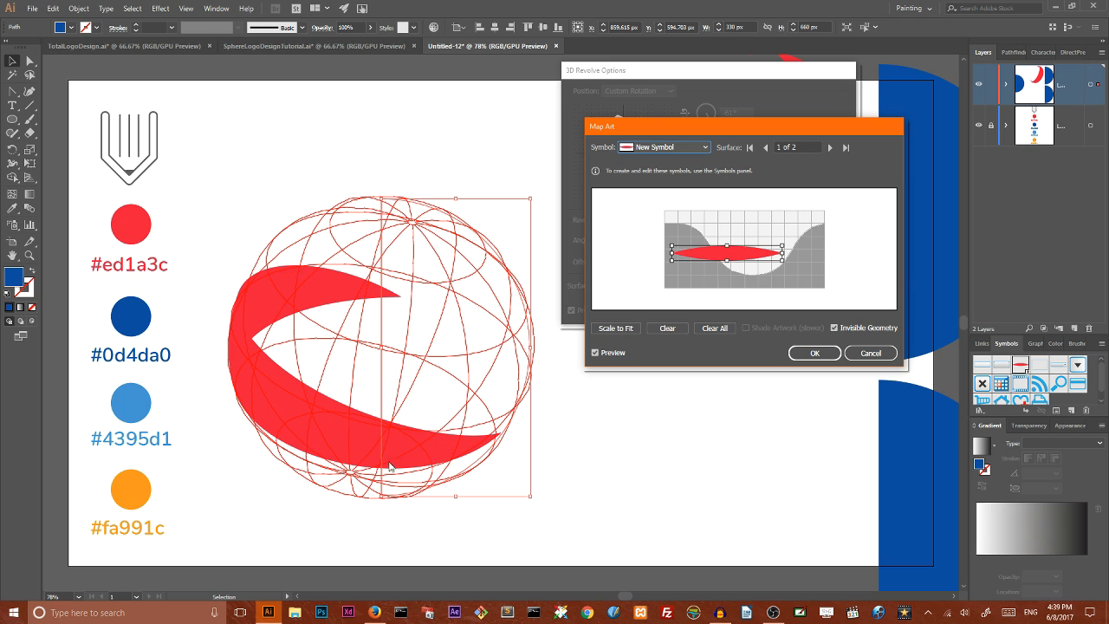
mouse_move(425, 201)
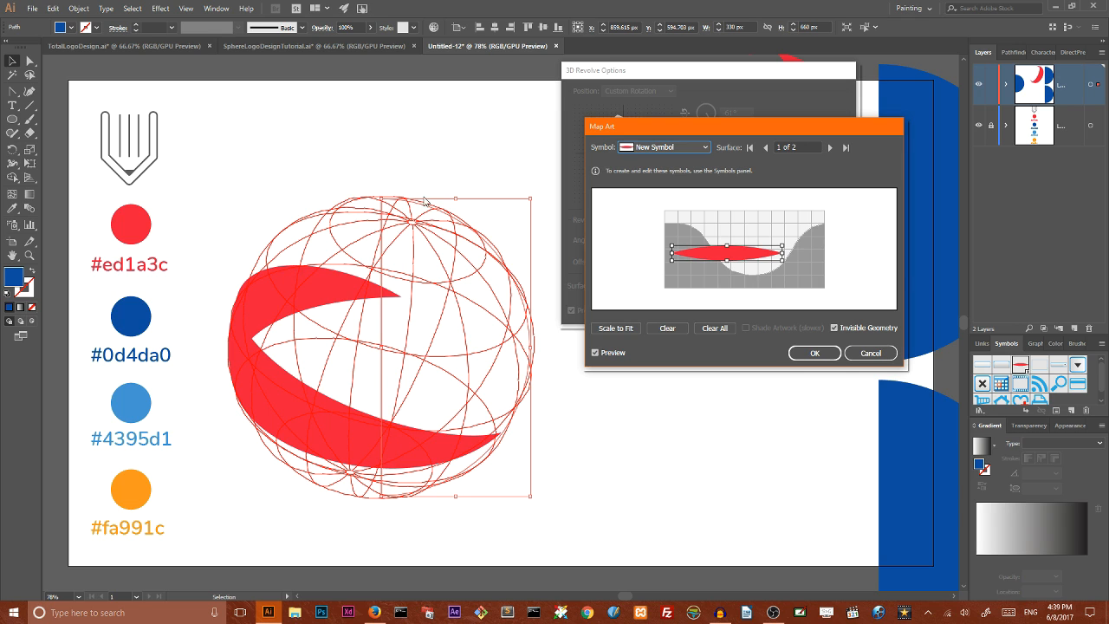
mouse_move(640, 302)
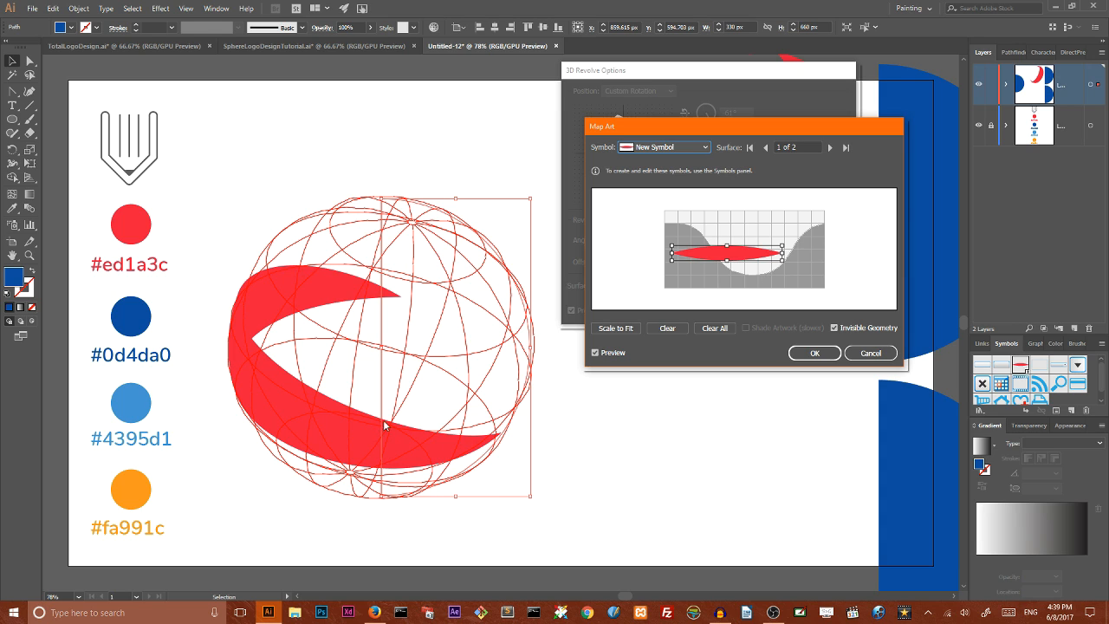
mouse_move(398, 469)
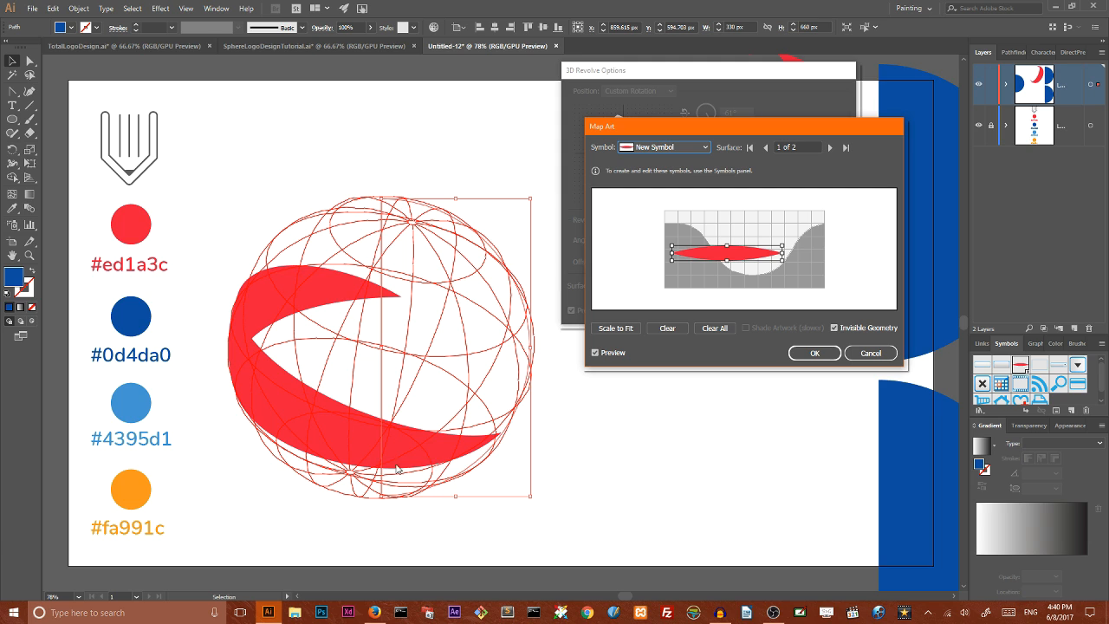
mouse_move(530, 421)
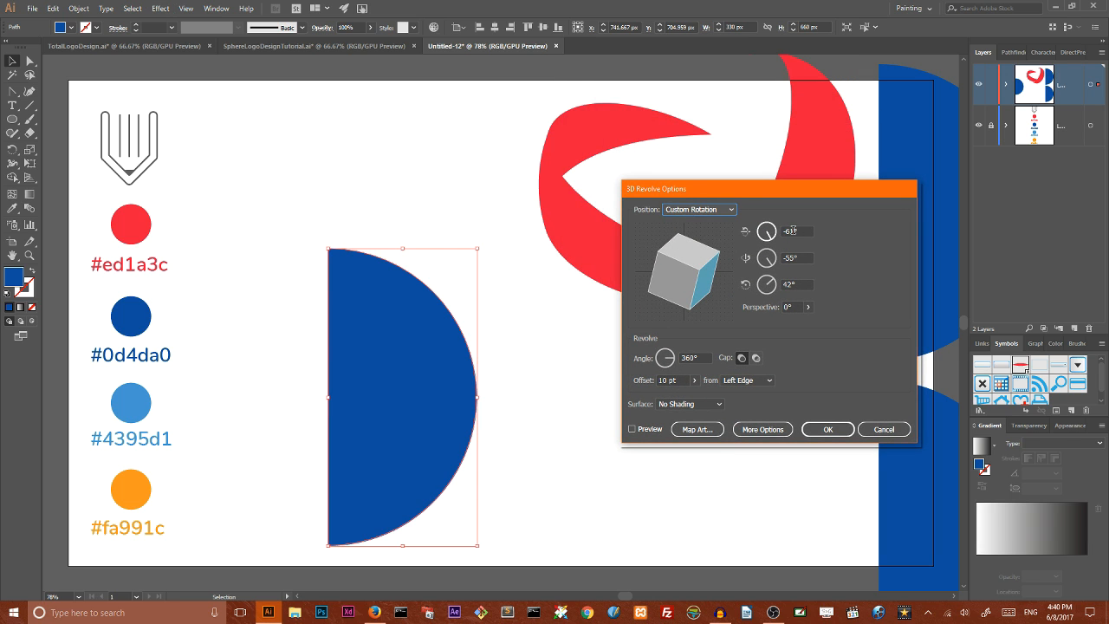
Give the third half-circle's revolve rotation angles 148, 9 and 168 and turn on the live preview
click(797, 233)
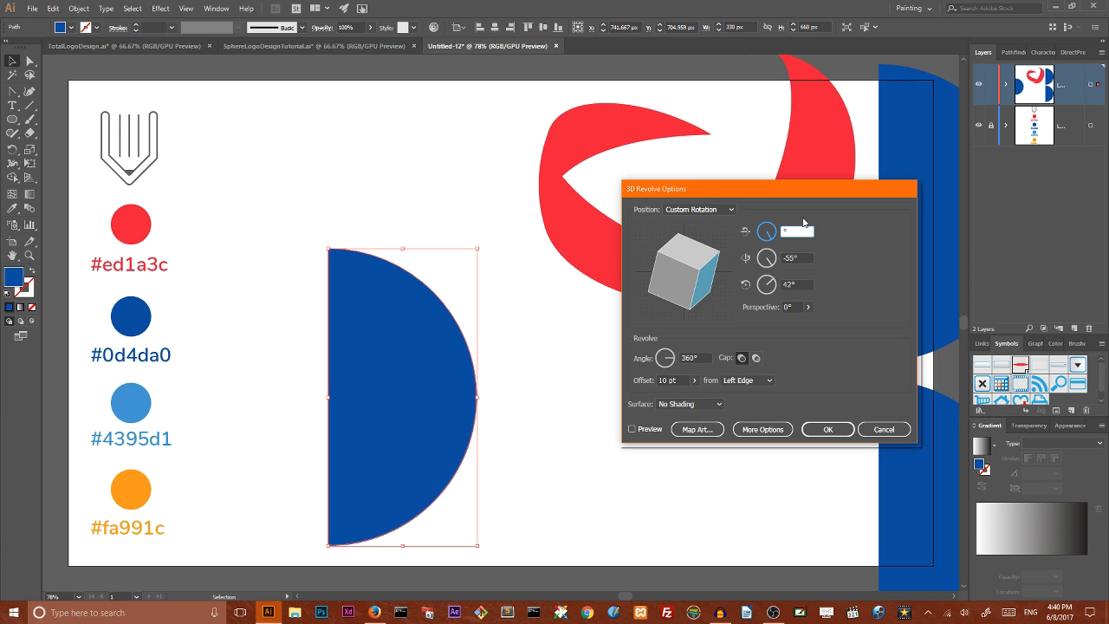
text(148)
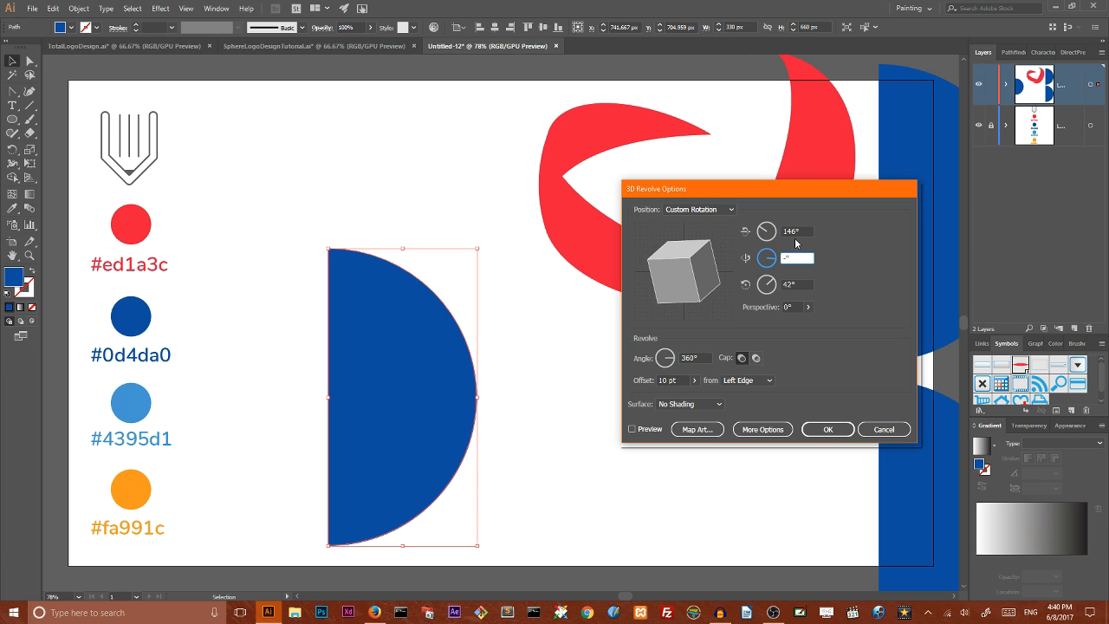
click(797, 256)
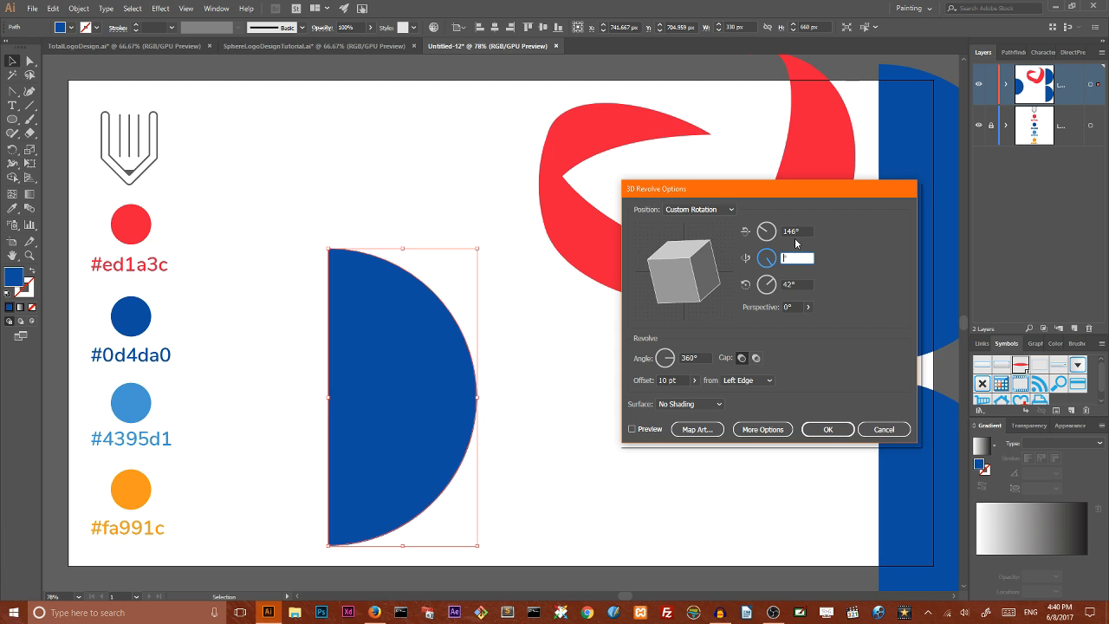
text(9°)
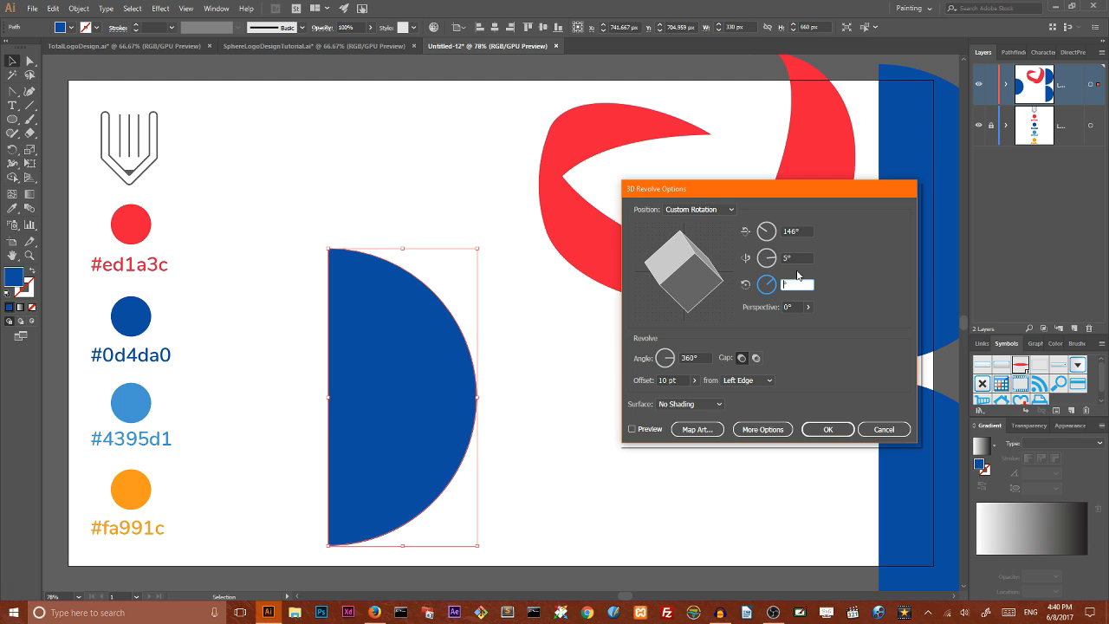
text(168°)
click(797, 231)
text(150)
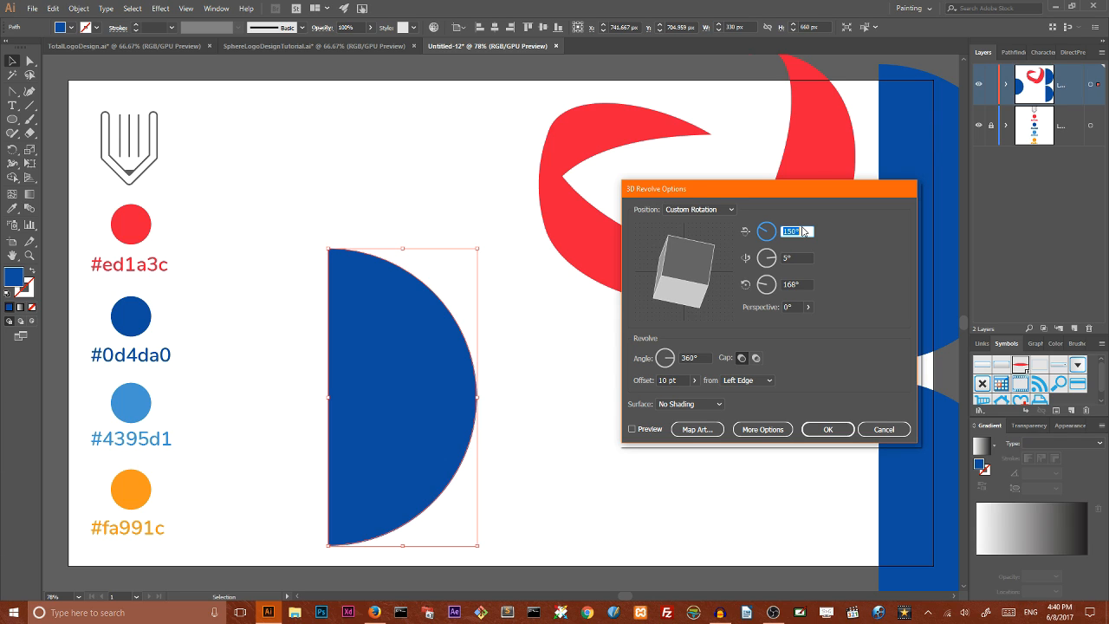
mouse_move(835, 239)
text(20)
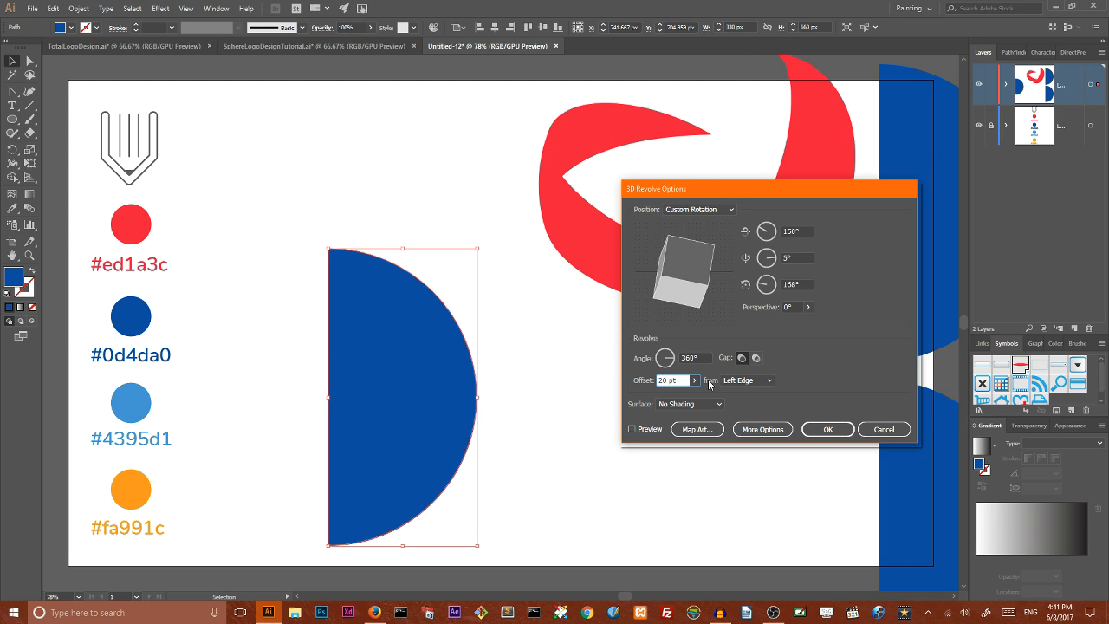
click(632, 430)
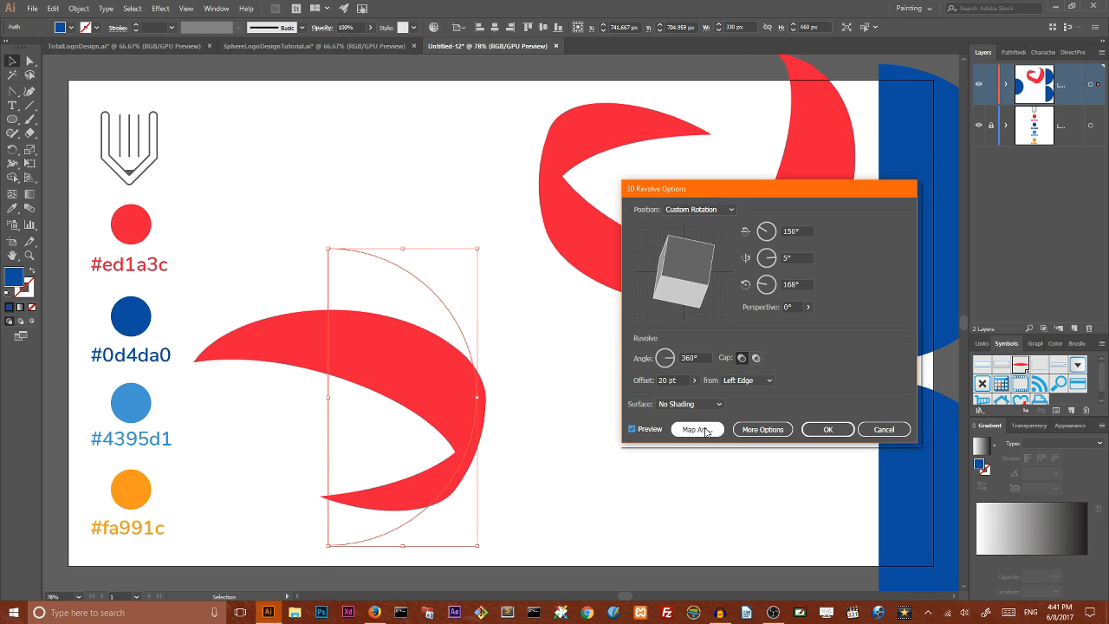
Bring up Map Art to wrap the red ribbon symbol around the revolved sphere surface
click(696, 430)
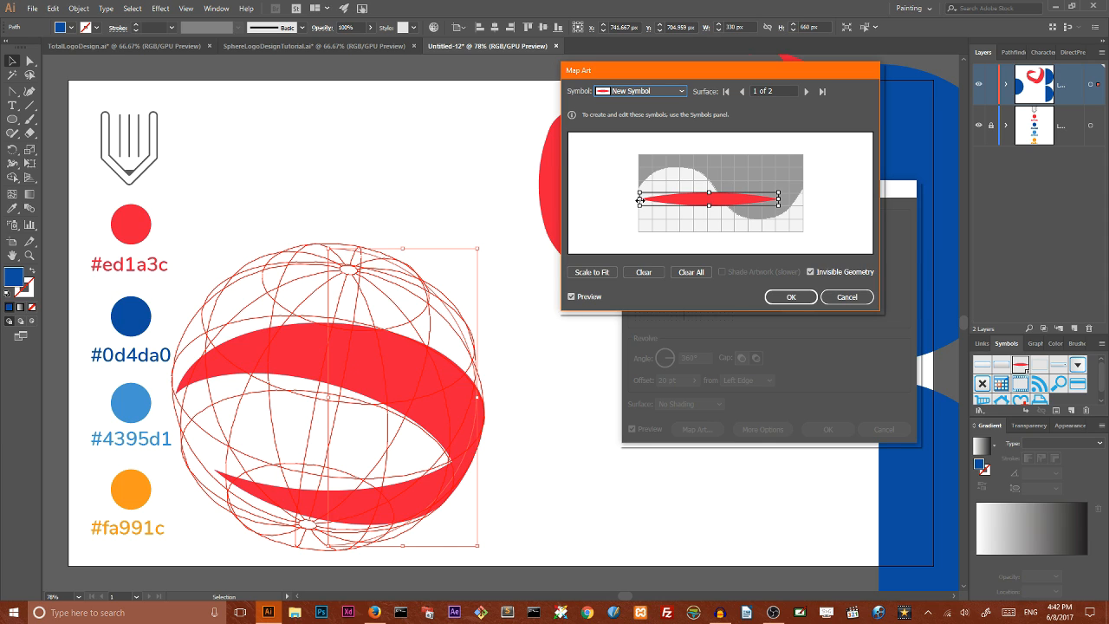
mouse_move(746, 232)
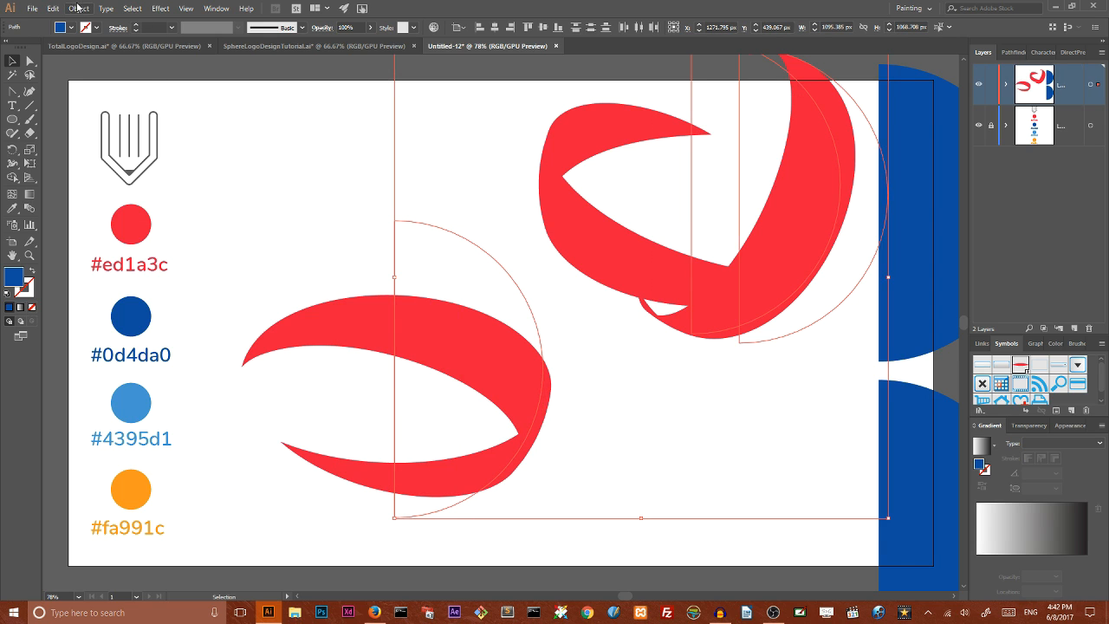
Expand the 3D ribbons' appearance, ungroup them and release their clipping masks
click(78, 6)
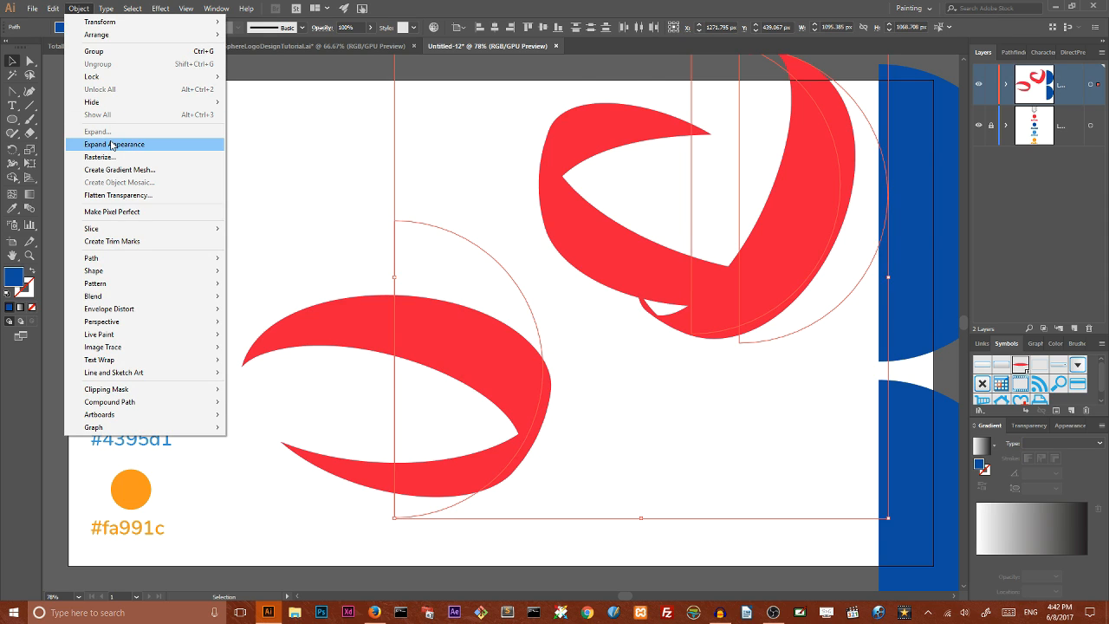
click(114, 144)
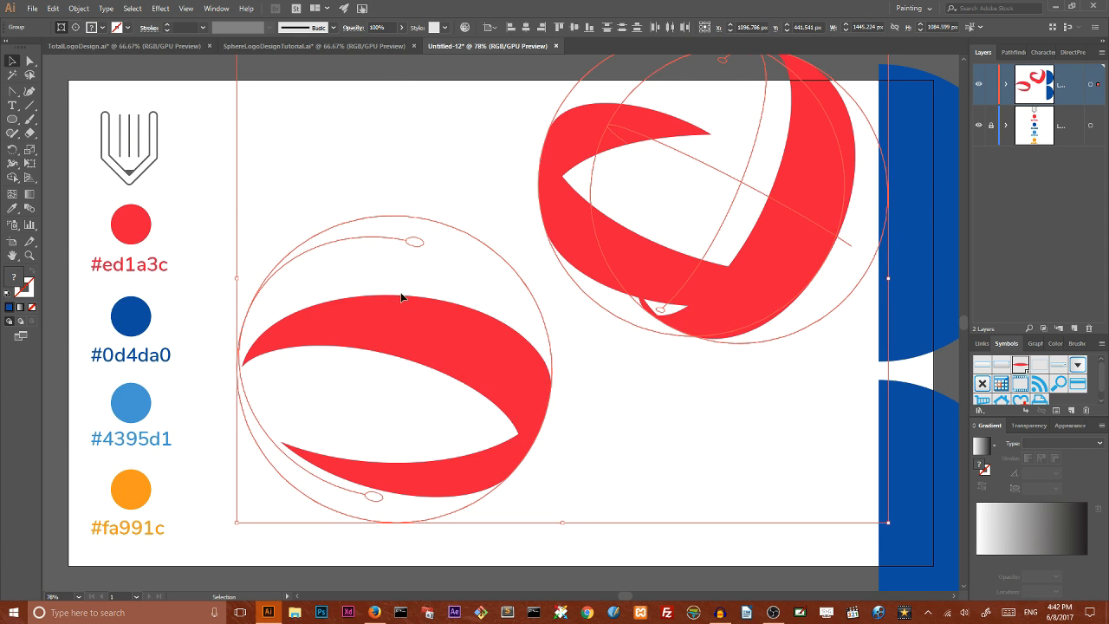
right_click(400, 319)
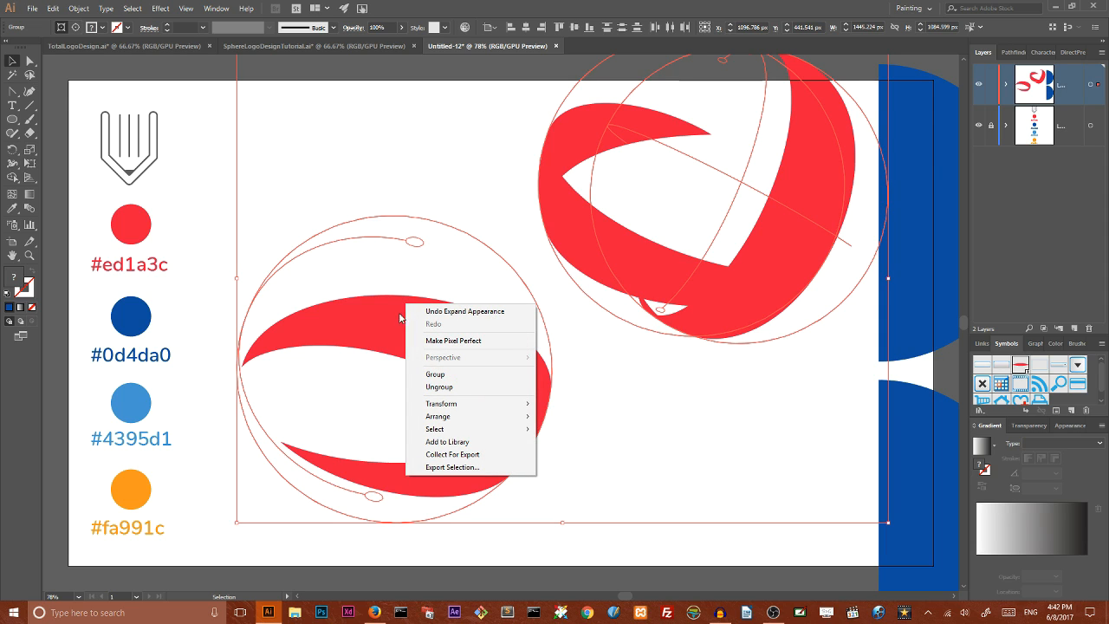
mouse_move(440, 387)
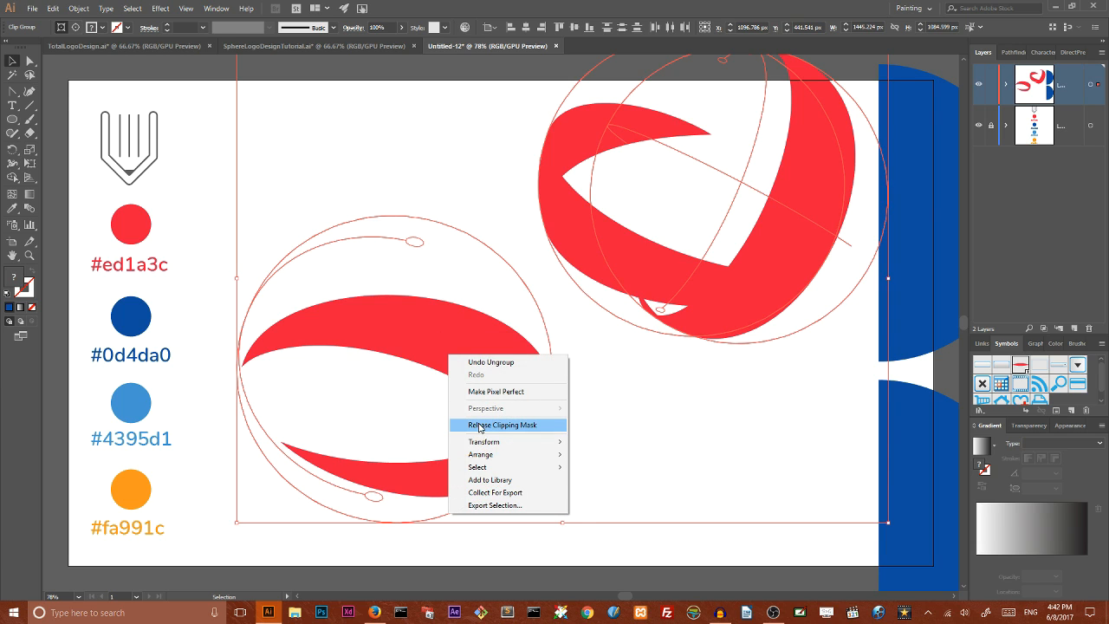
click(498, 424)
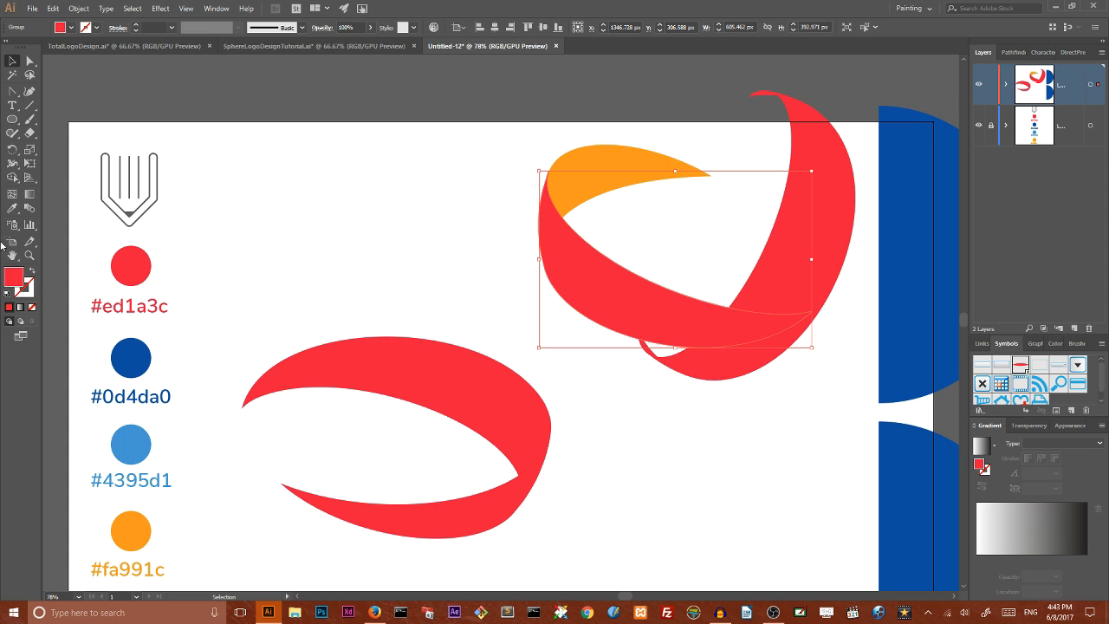
Select a ribbon piece to recolour it from the red, orange and light-blue palette
click(132, 444)
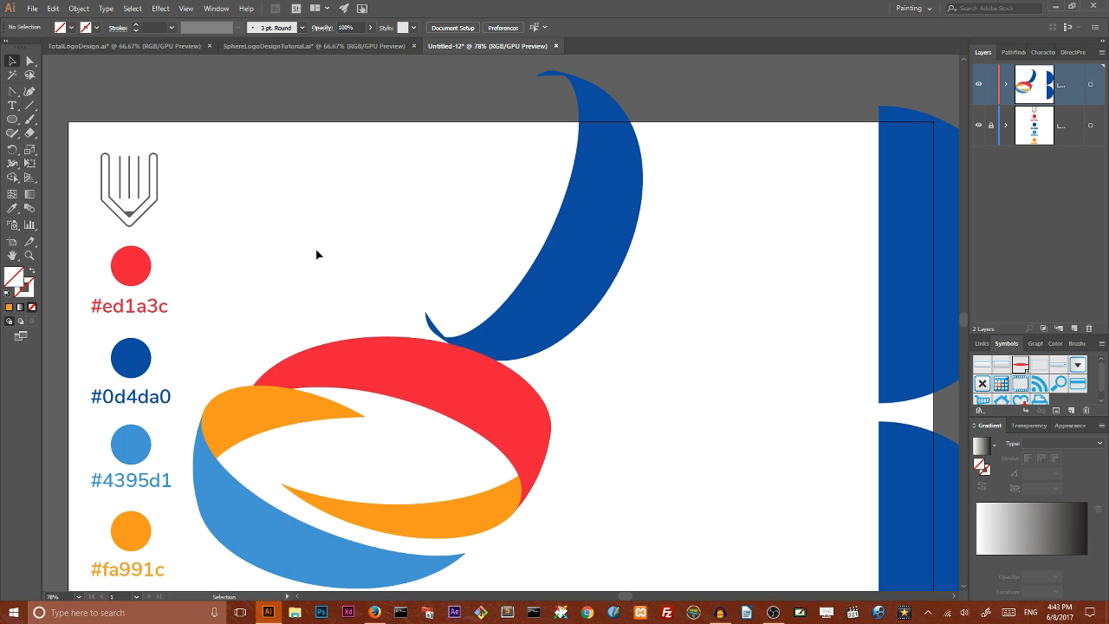
Move the dark blue arc down through the coloured ring and send it behind the ribbons
click(511, 505)
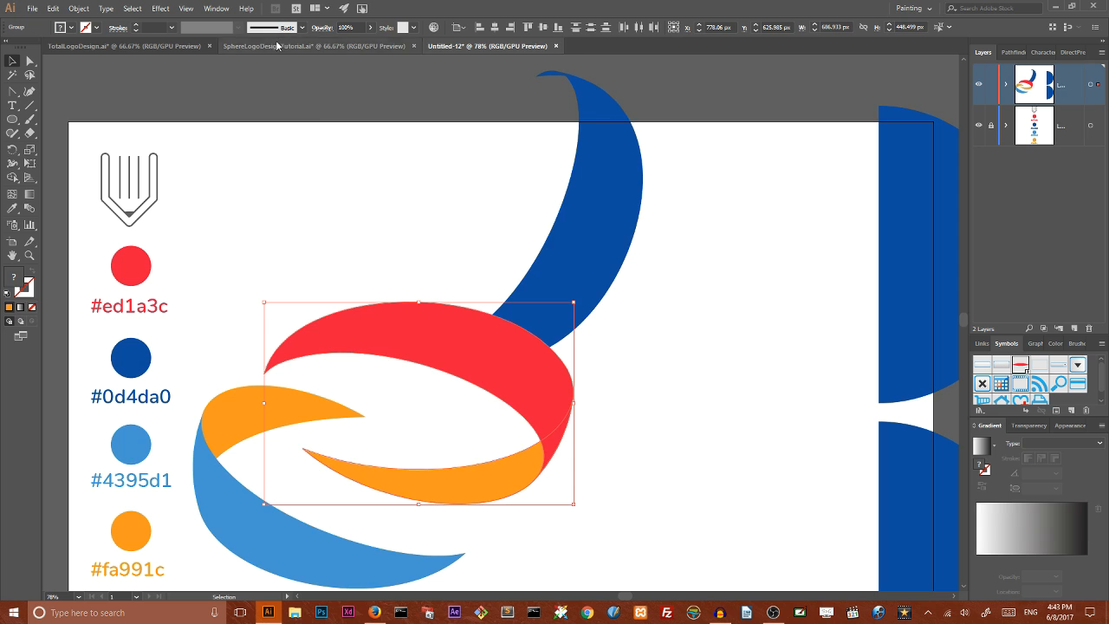
click(312, 45)
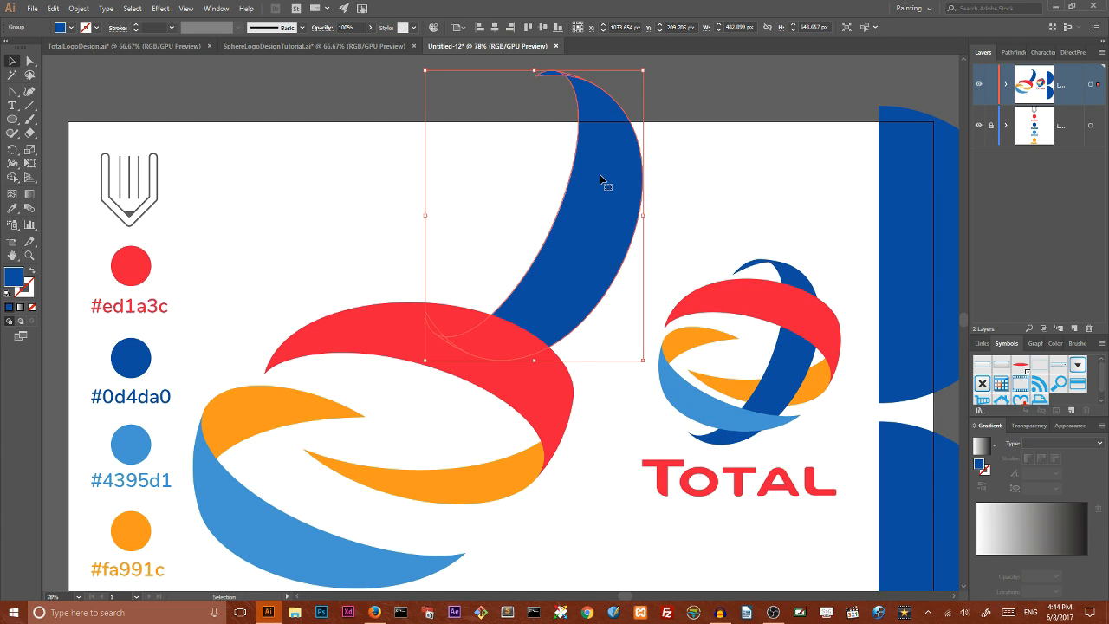
drag(598, 180, 520, 325)
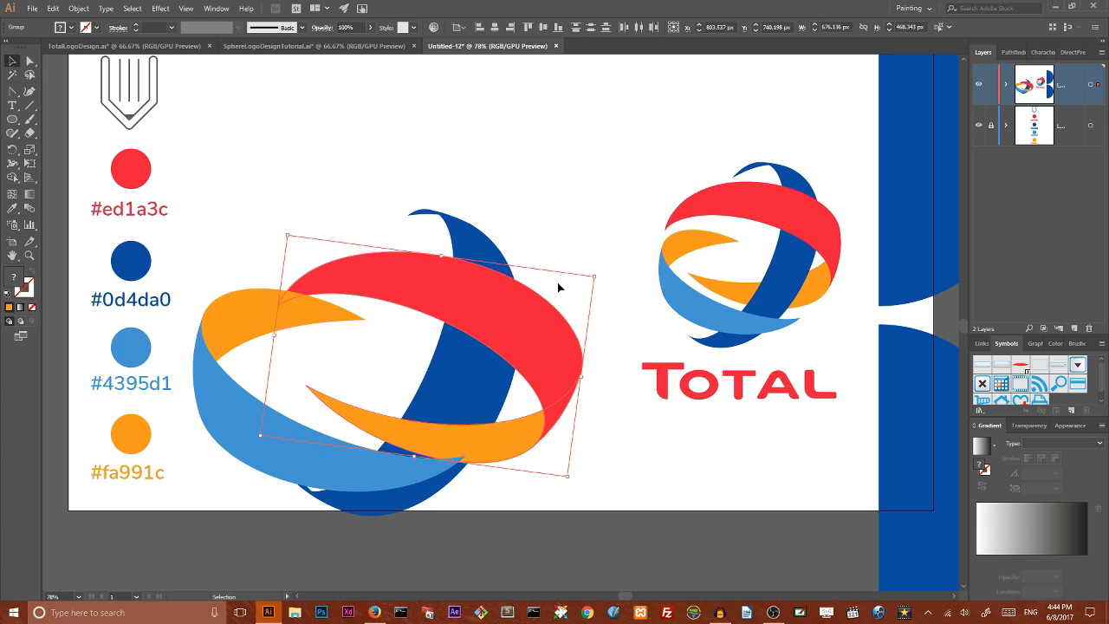
mouse_move(548, 288)
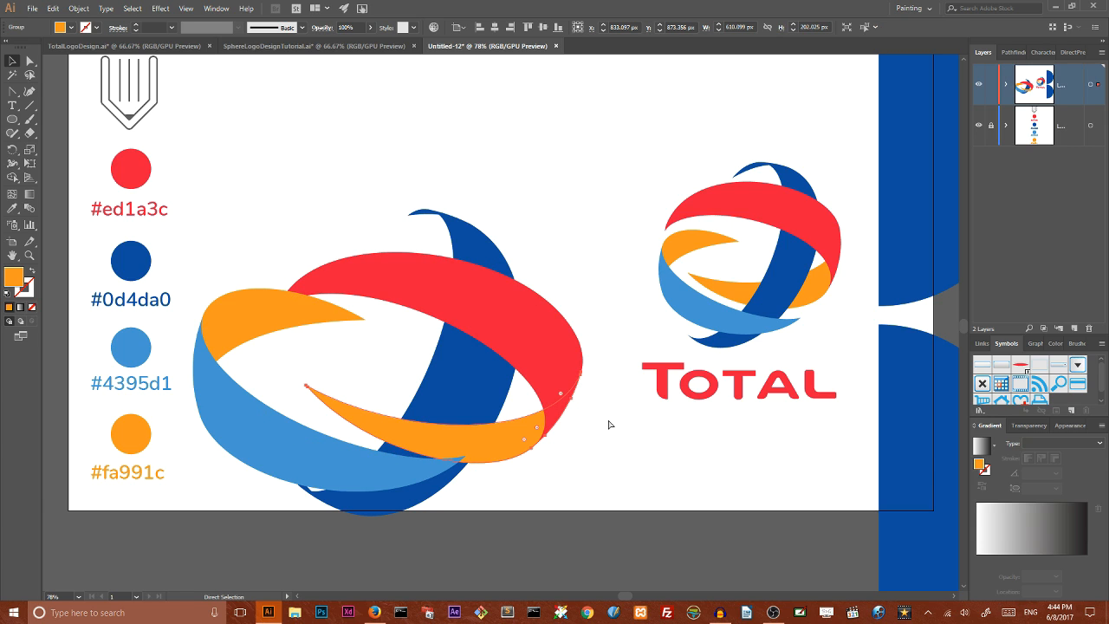
key(ctrl+shift+[)
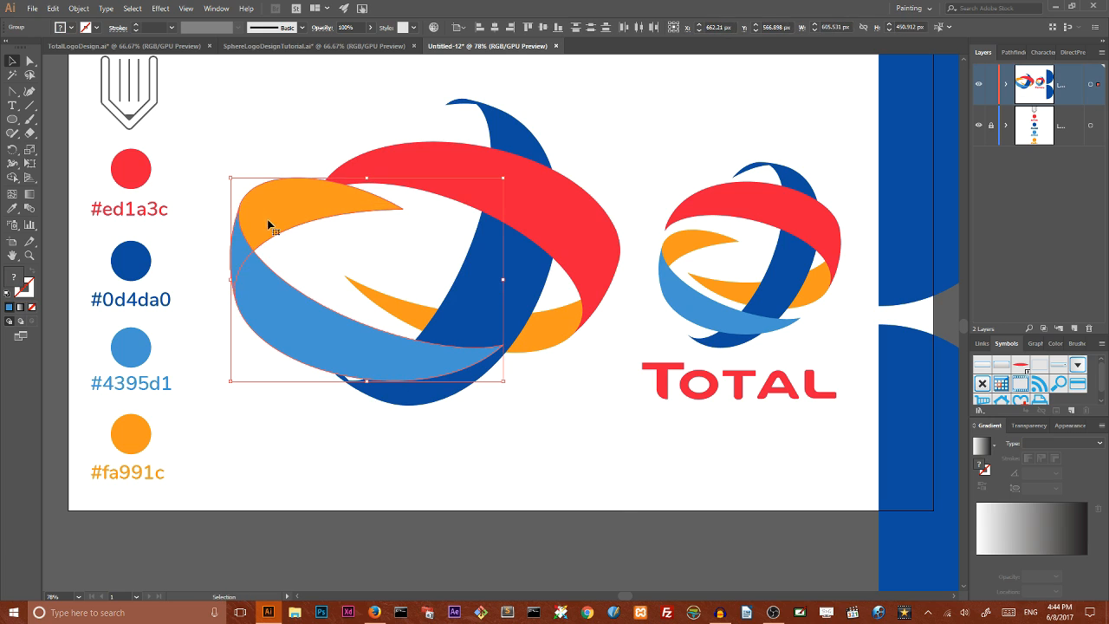
Move and rotate the light-blue and orange ribbons to round the pieces into a compact globe
drag(271, 224, 299, 291)
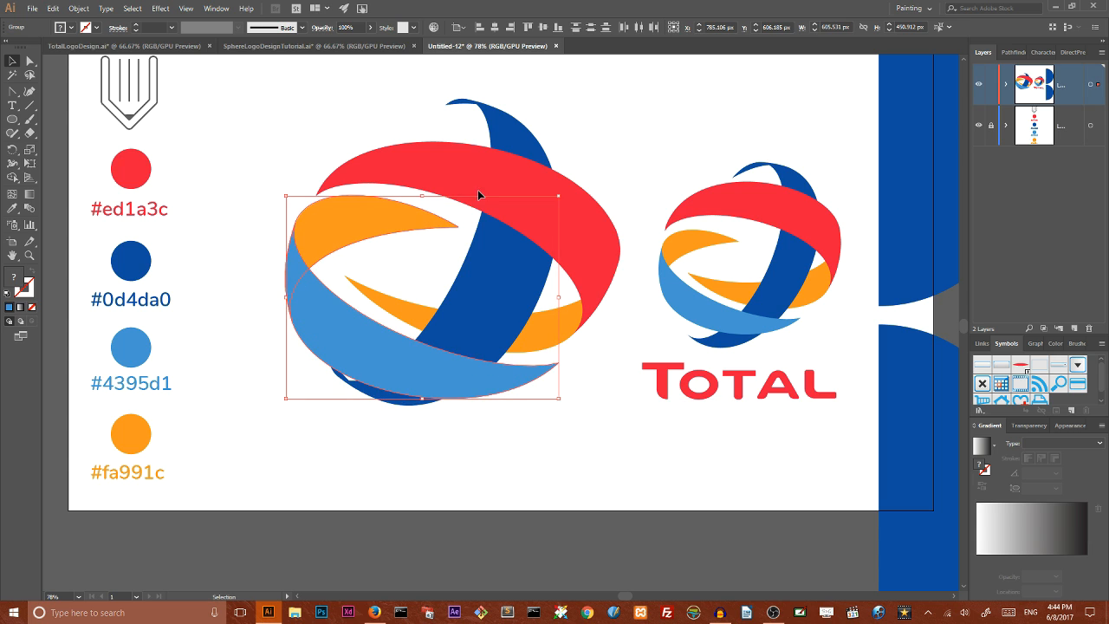
drag(478, 194, 510, 161)
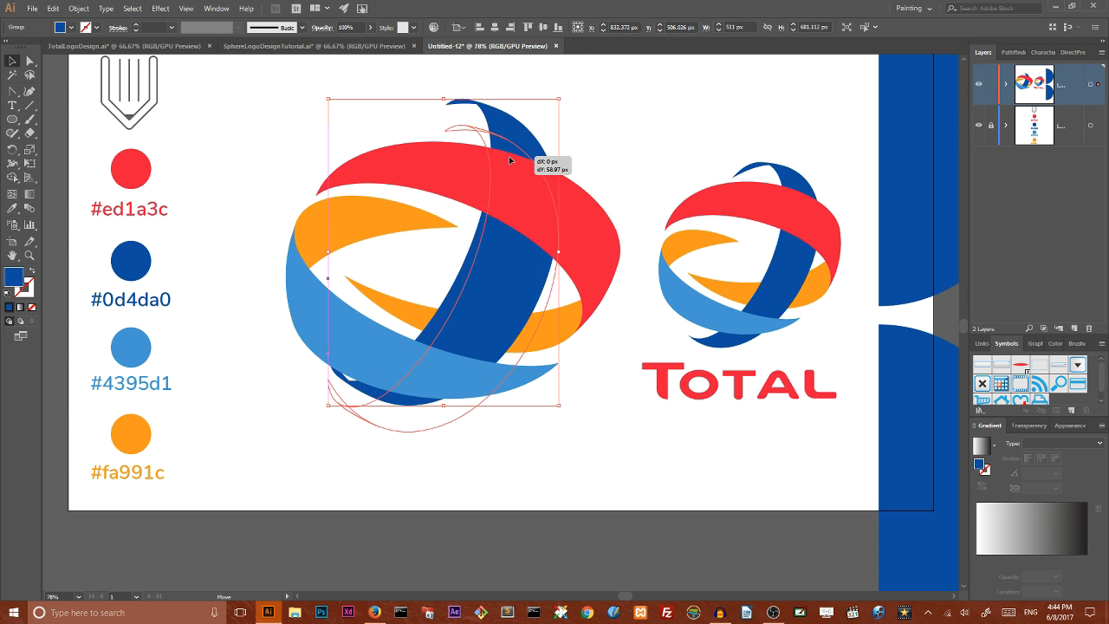
drag(510, 163, 492, 239)
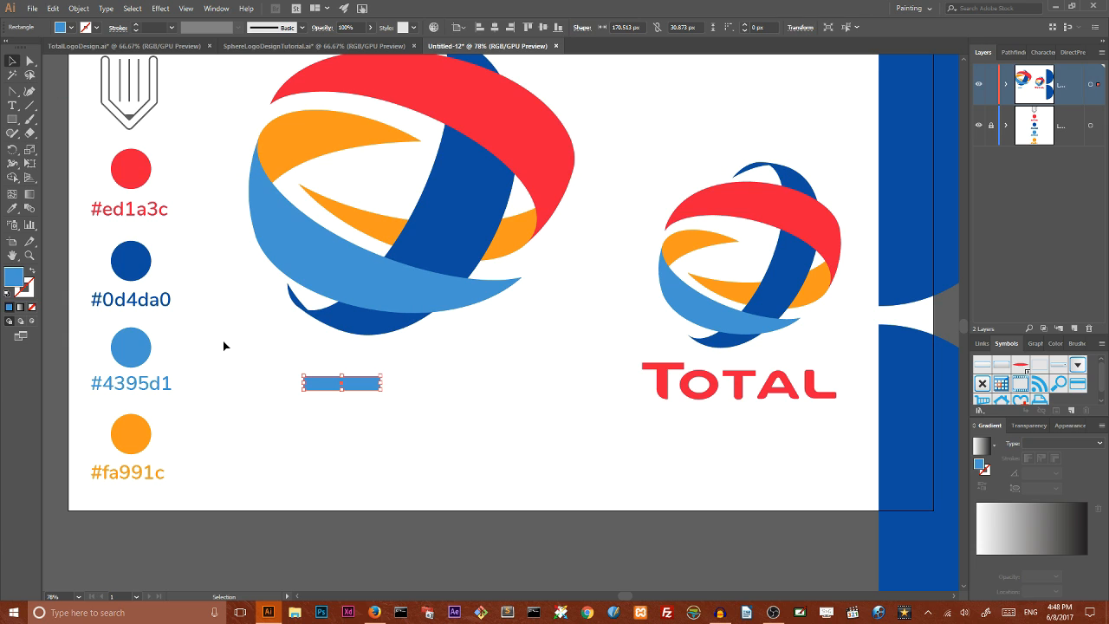
Draw the light-blue T bars, curve the stem's bottom and move the T right below the sphere
drag(339, 383, 345, 426)
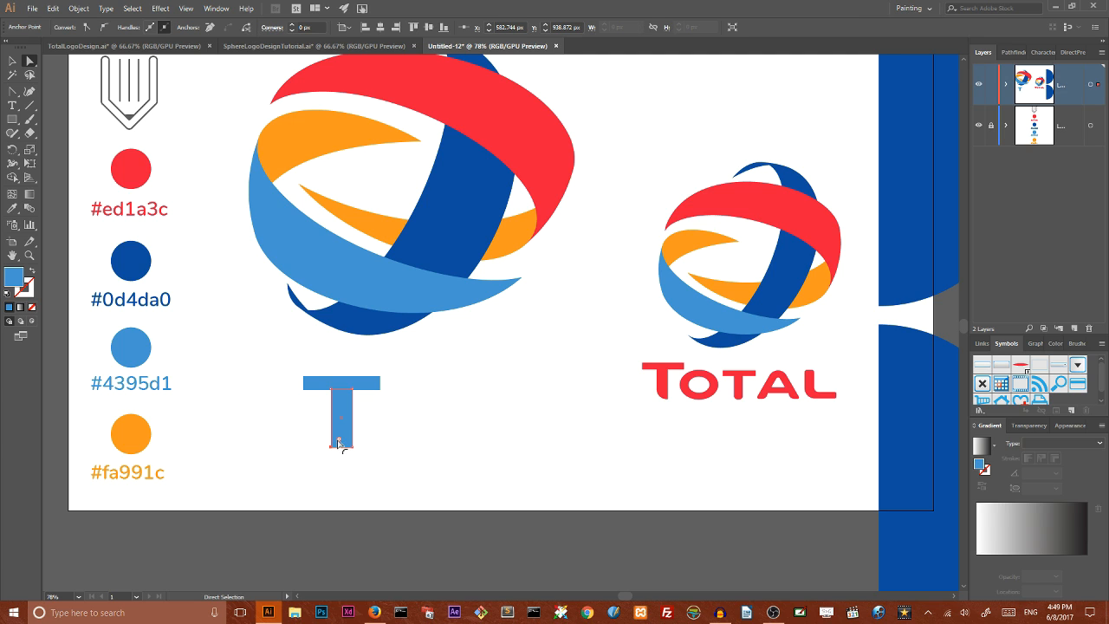
drag(340, 433, 345, 442)
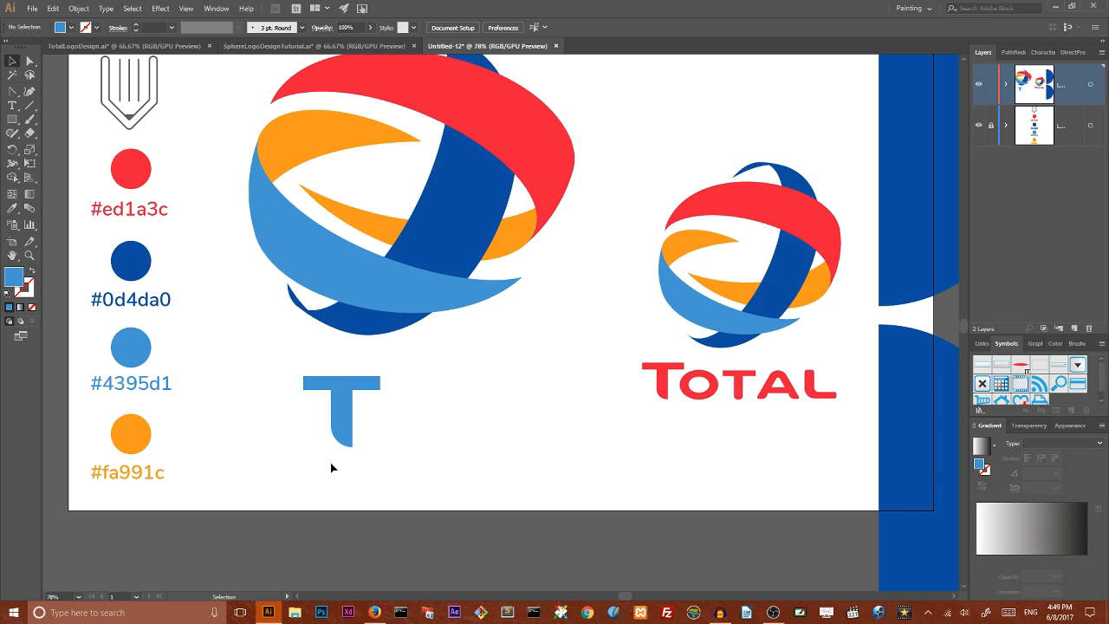
click(339, 412)
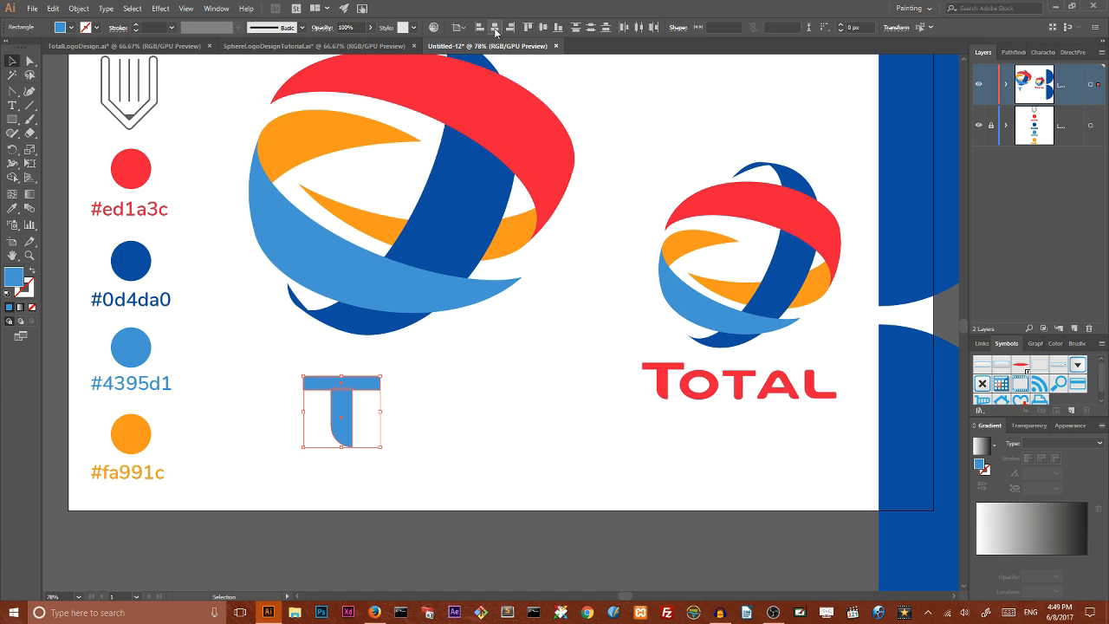
drag(344, 413, 501, 413)
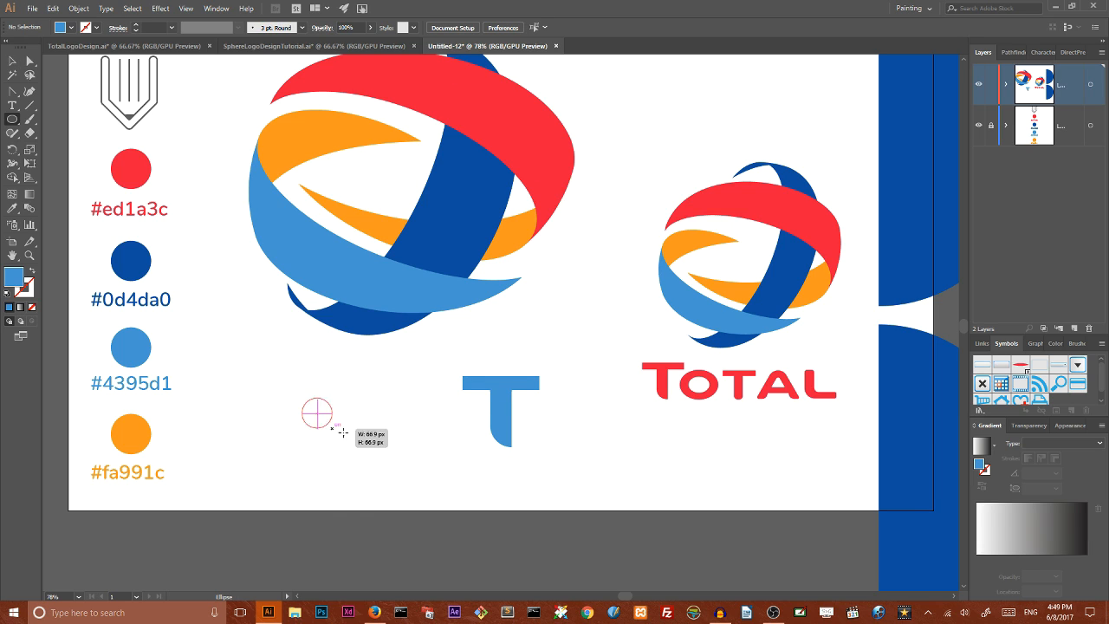
Draw outer and inner ellipses and cut the hole with Pathfinder Minus Front to form the o
drag(317, 413, 378, 457)
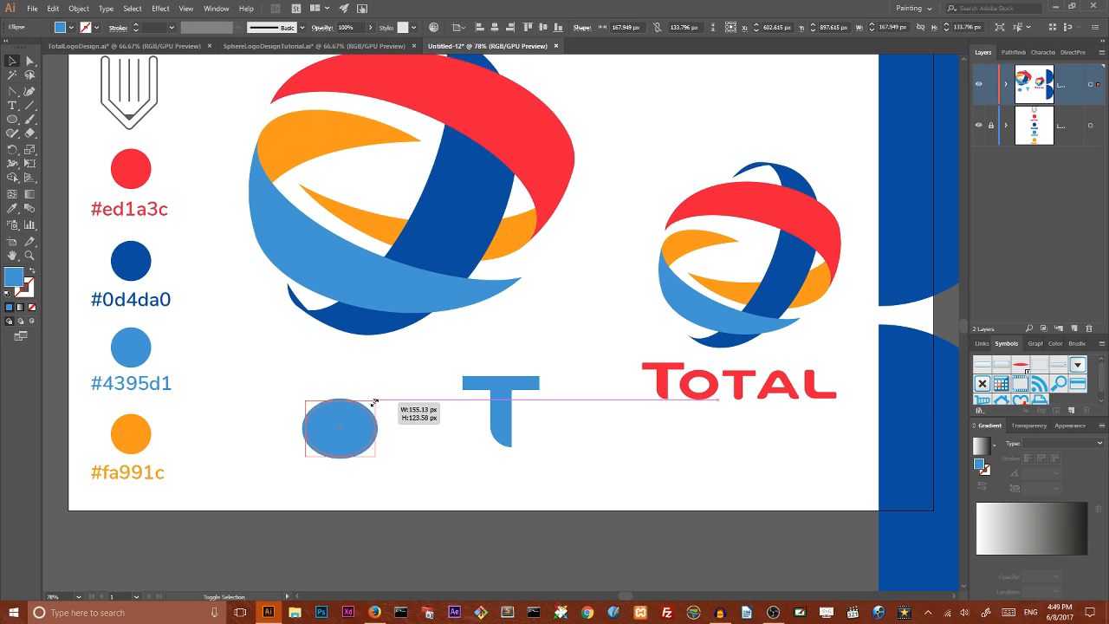
drag(375, 402, 356, 425)
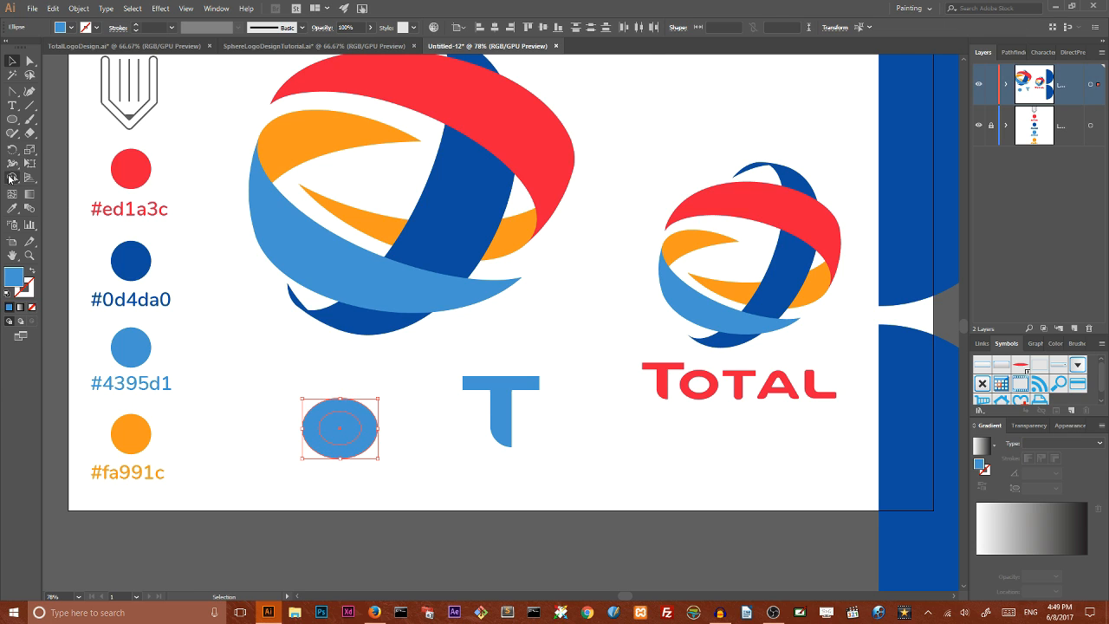
click(12, 176)
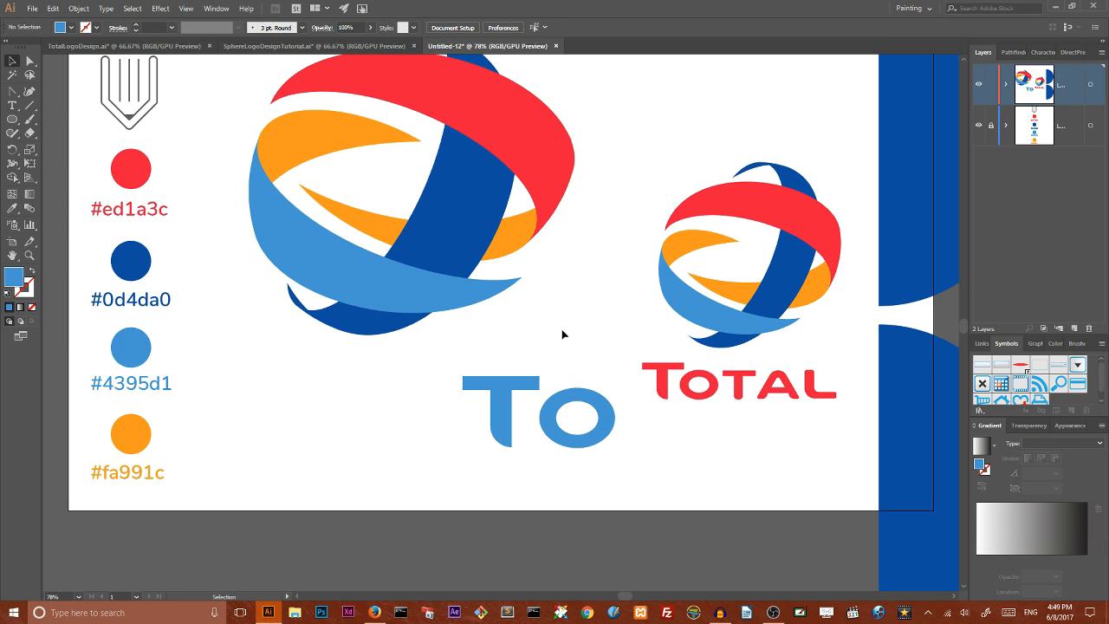
mouse_move(560, 333)
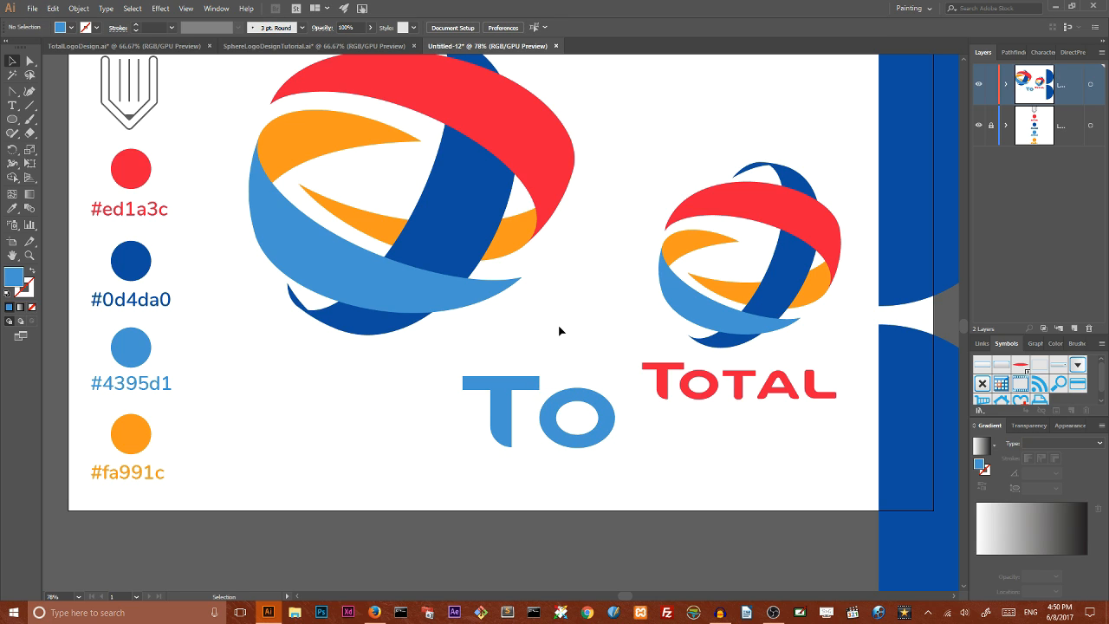
mouse_move(437, 370)
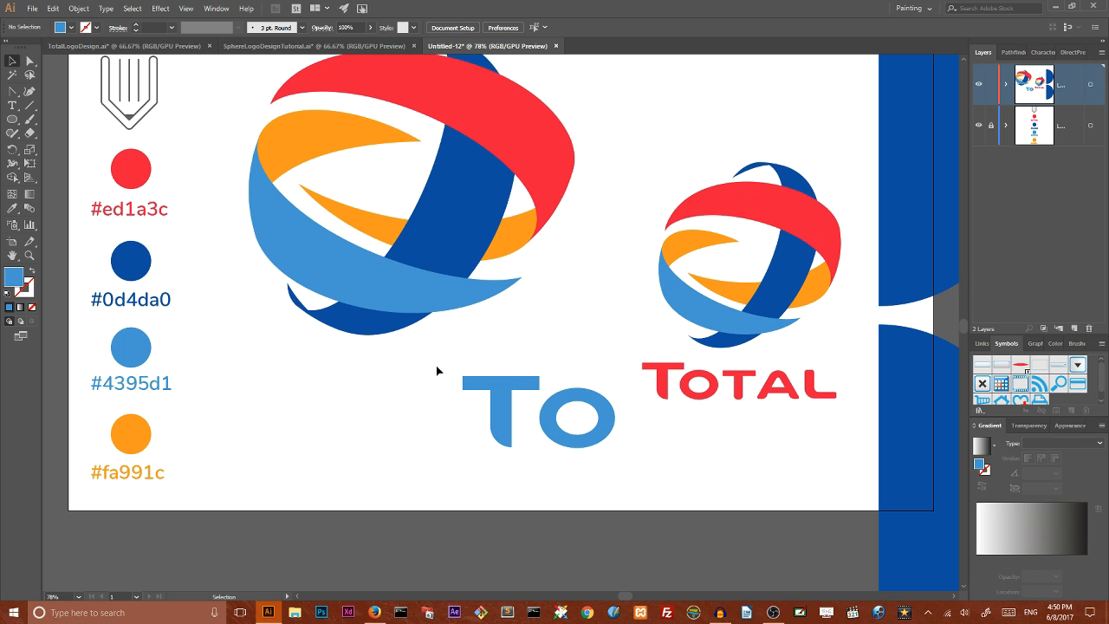